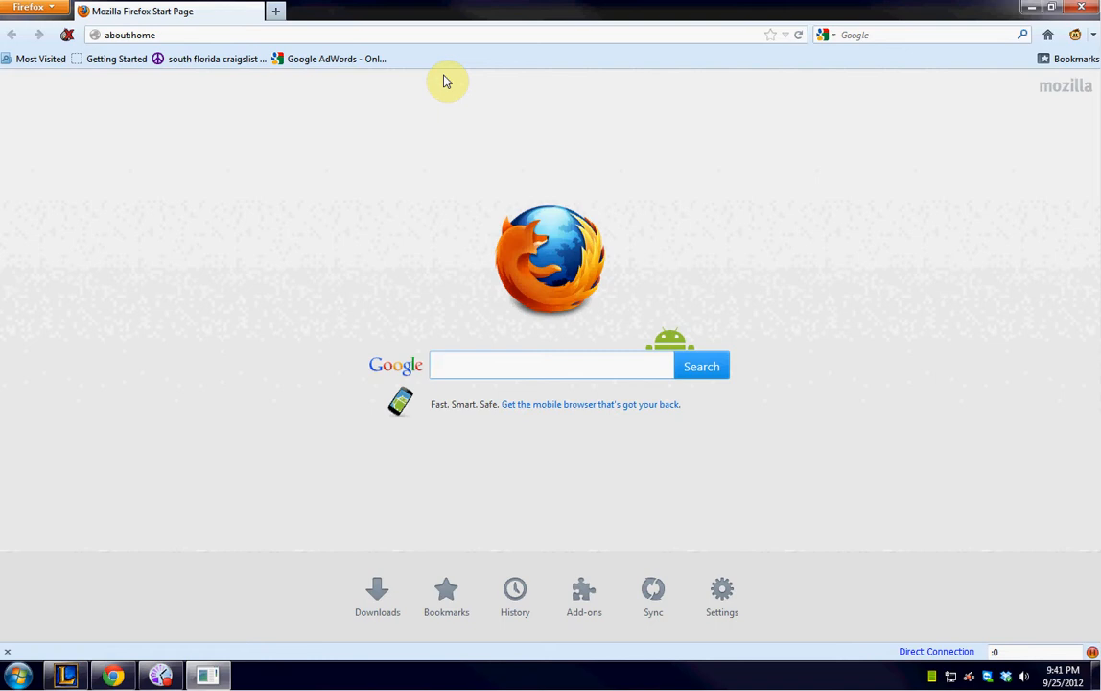
# Reach the Privacy page of Firefox's Options from the Tools menu
pyautogui.click(553, 365)
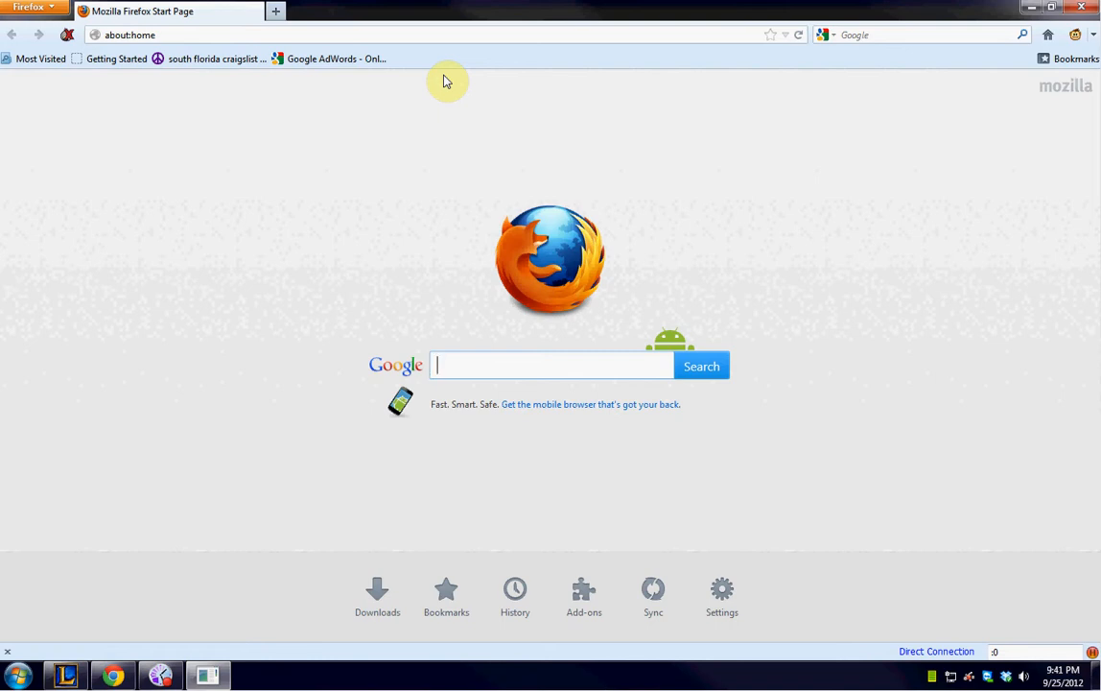
pyautogui.moveTo(528, 69)
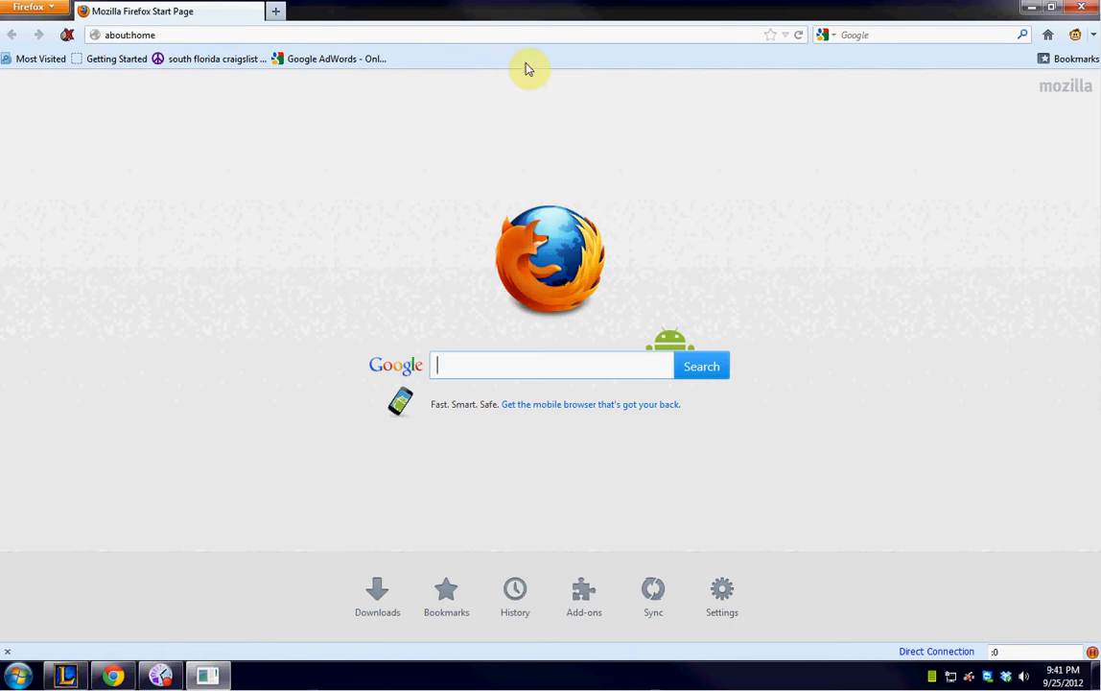
pyautogui.moveTo(614, 401)
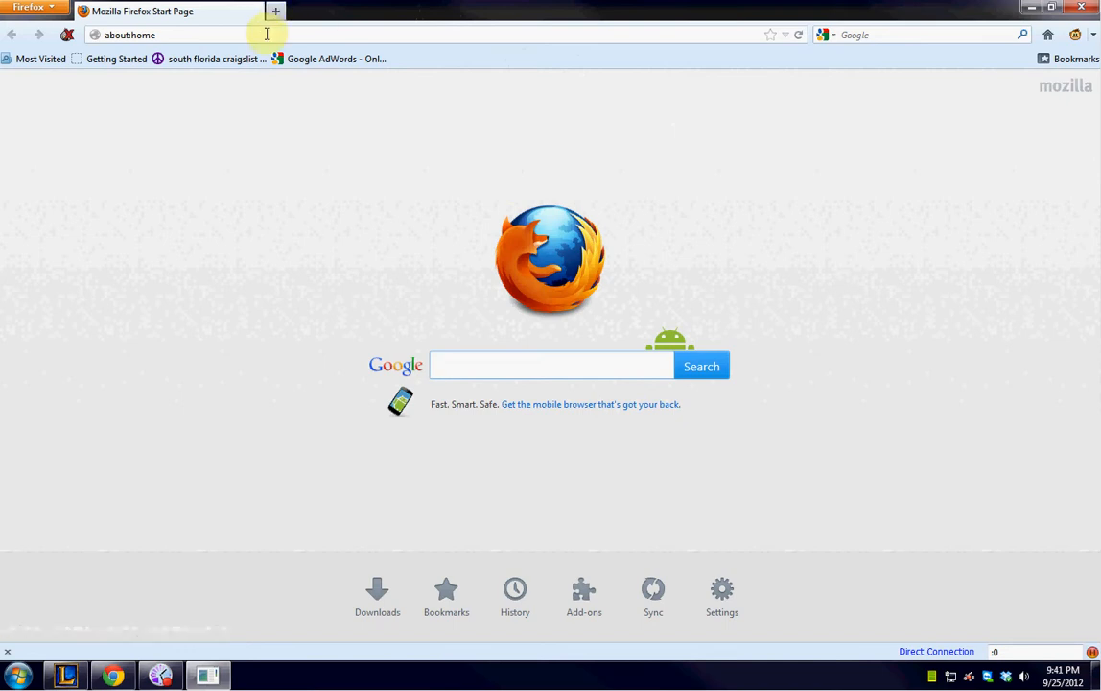
pyautogui.moveTo(495, 284)
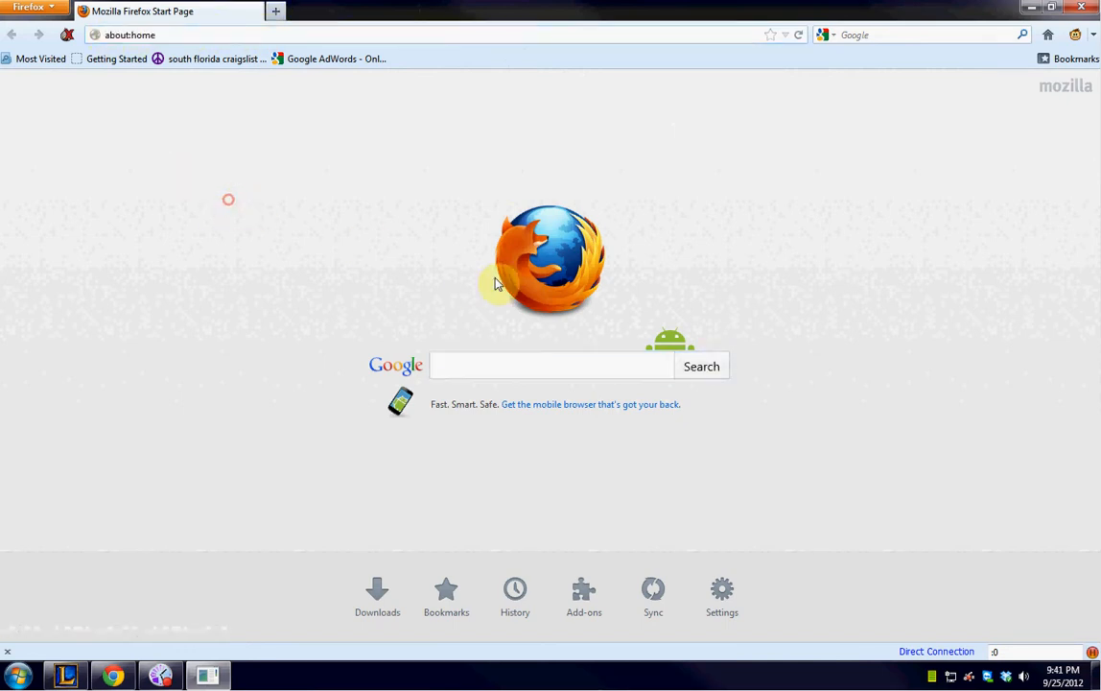
pyautogui.moveTo(721, 595)
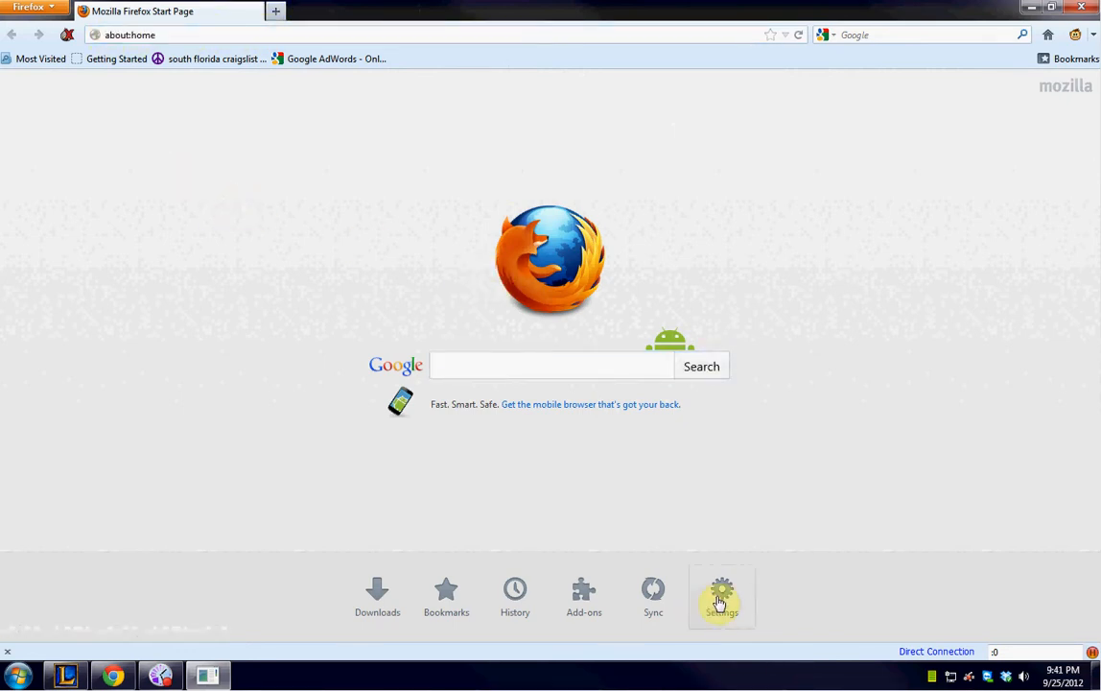
pyautogui.click(722, 595)
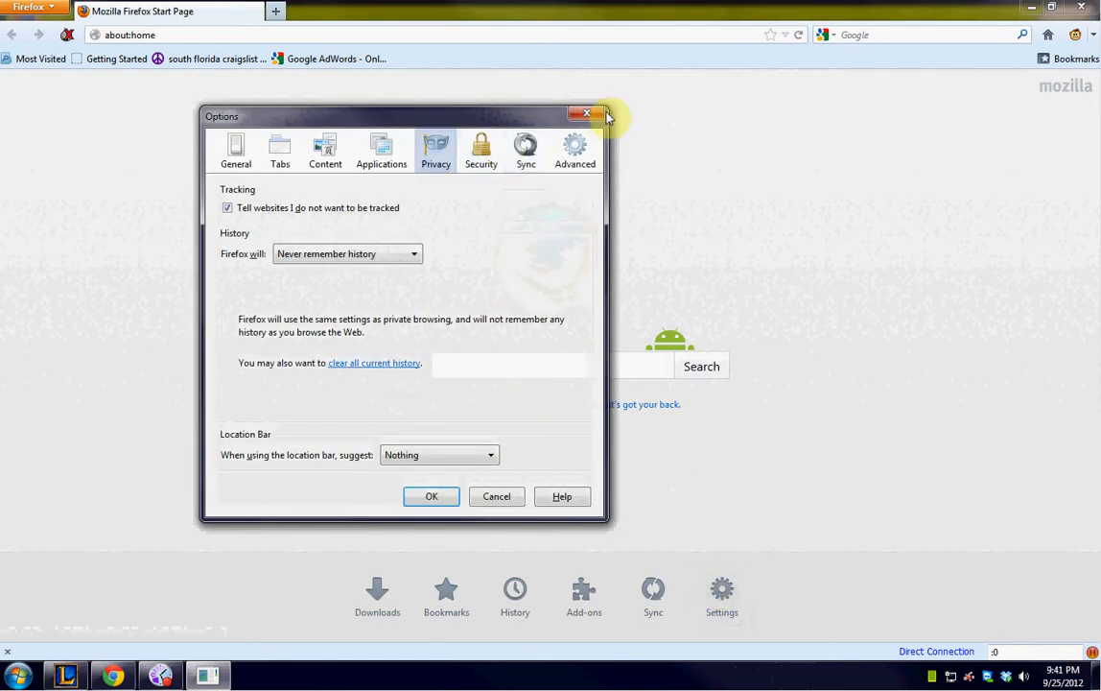
pyautogui.click(587, 114)
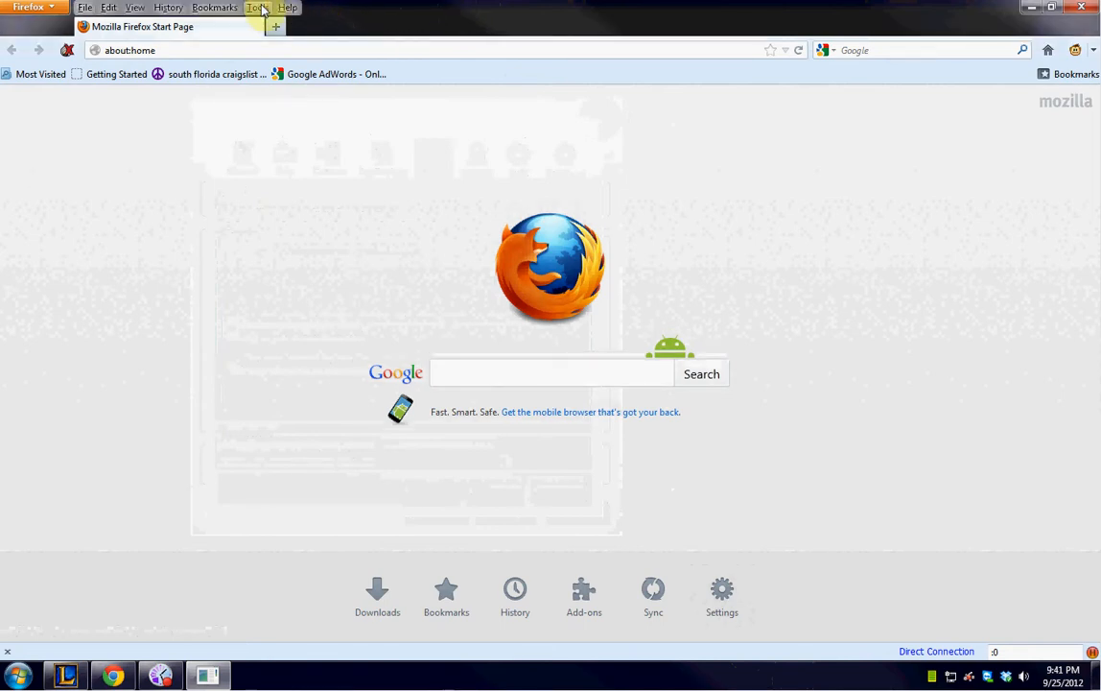
pyautogui.click(253, 7)
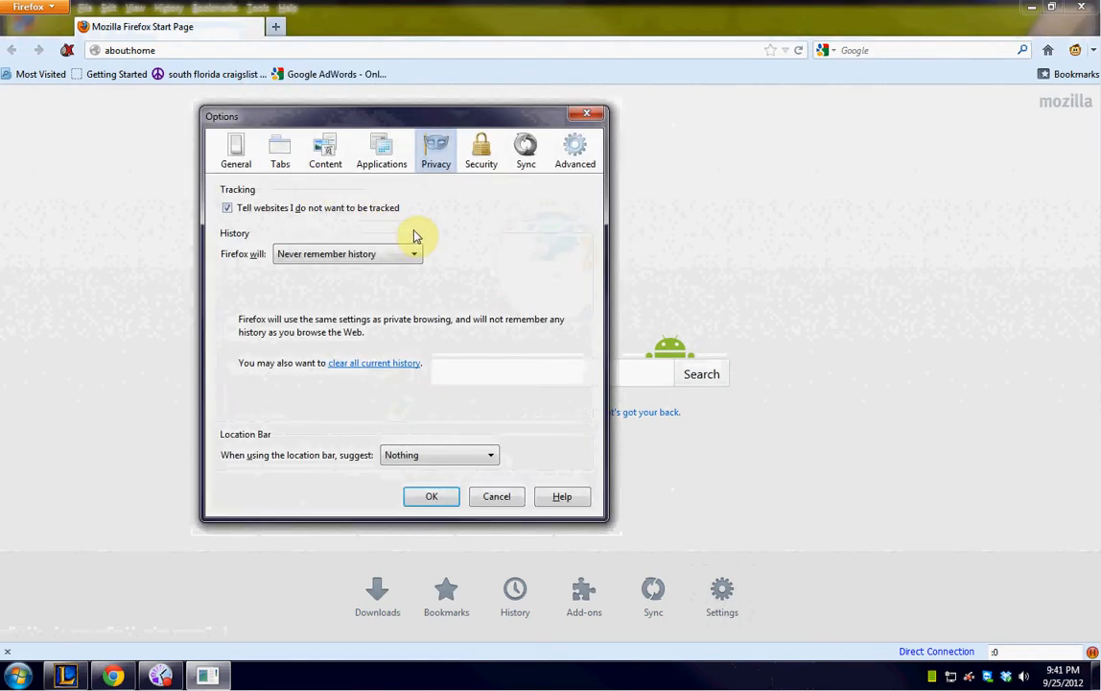
pyautogui.moveTo(356, 196)
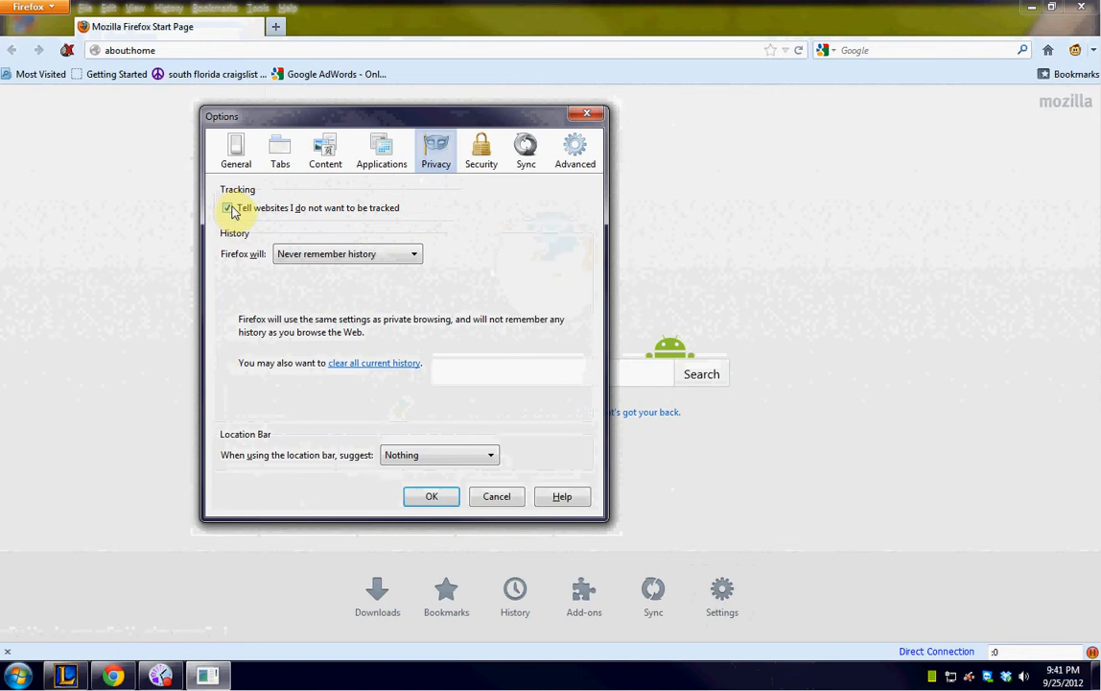
pyautogui.click(227, 208)
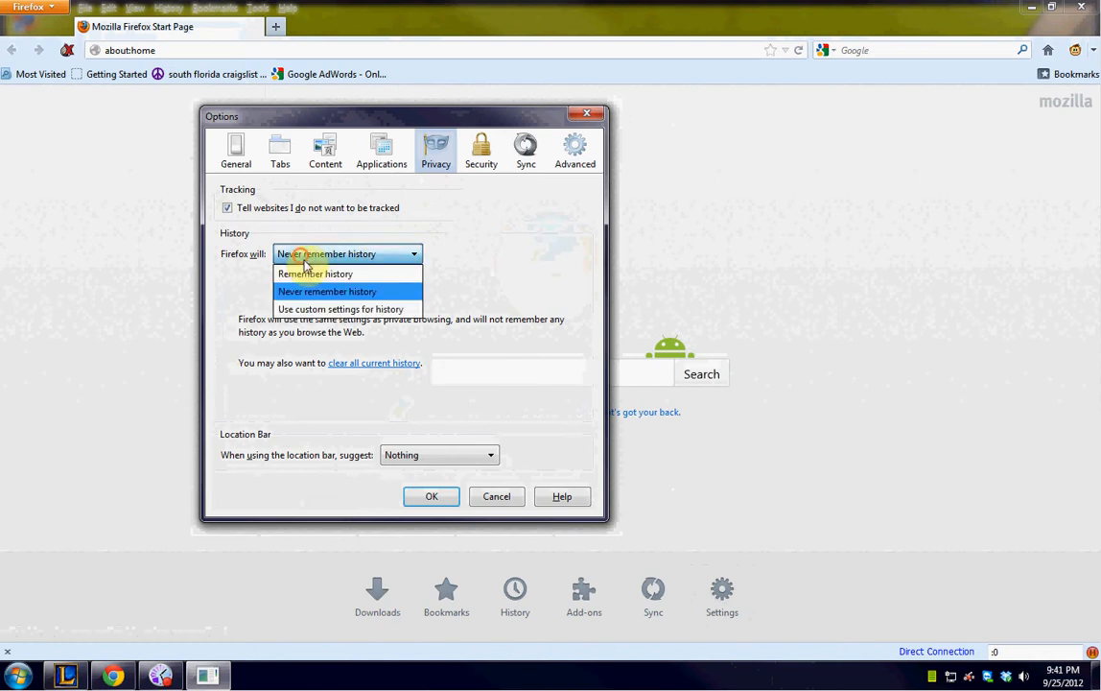
# Set 'Firefox will' to 'Never remember history' and save the privacy settings with OK
pyautogui.click(315, 272)
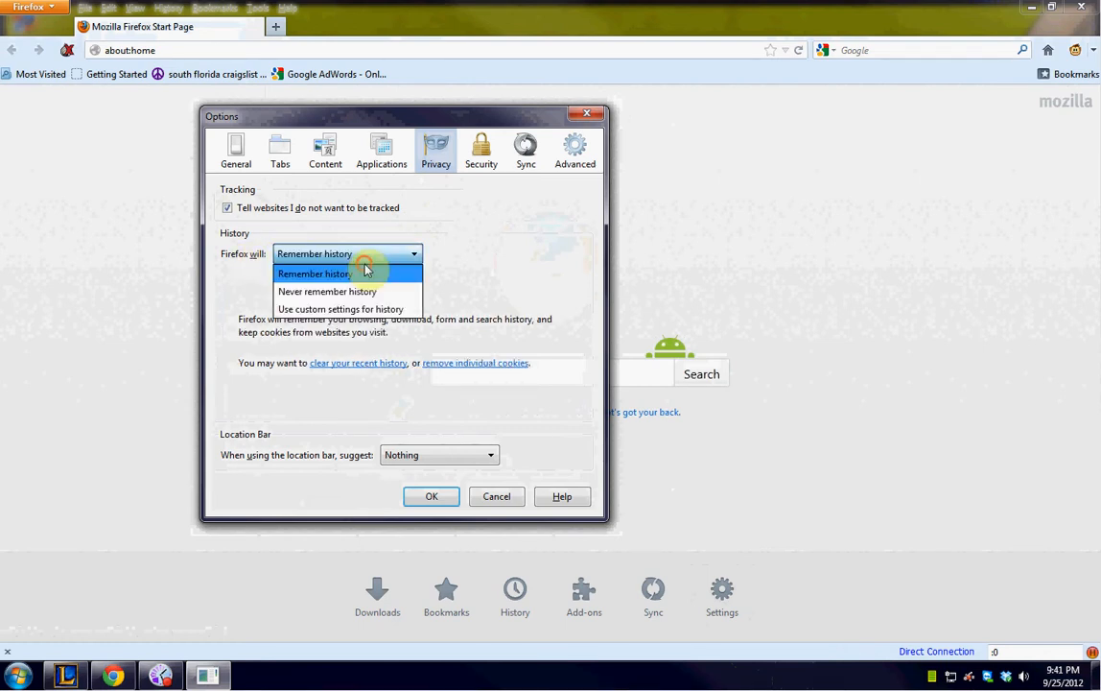
pyautogui.click(326, 292)
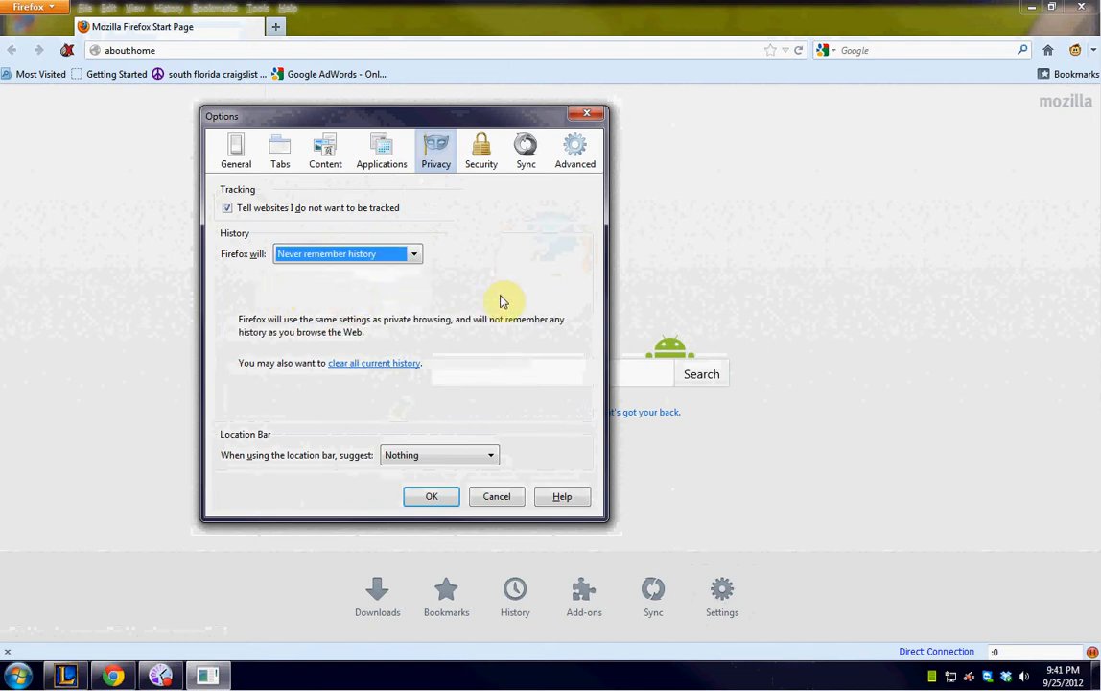
pyautogui.moveTo(487, 303)
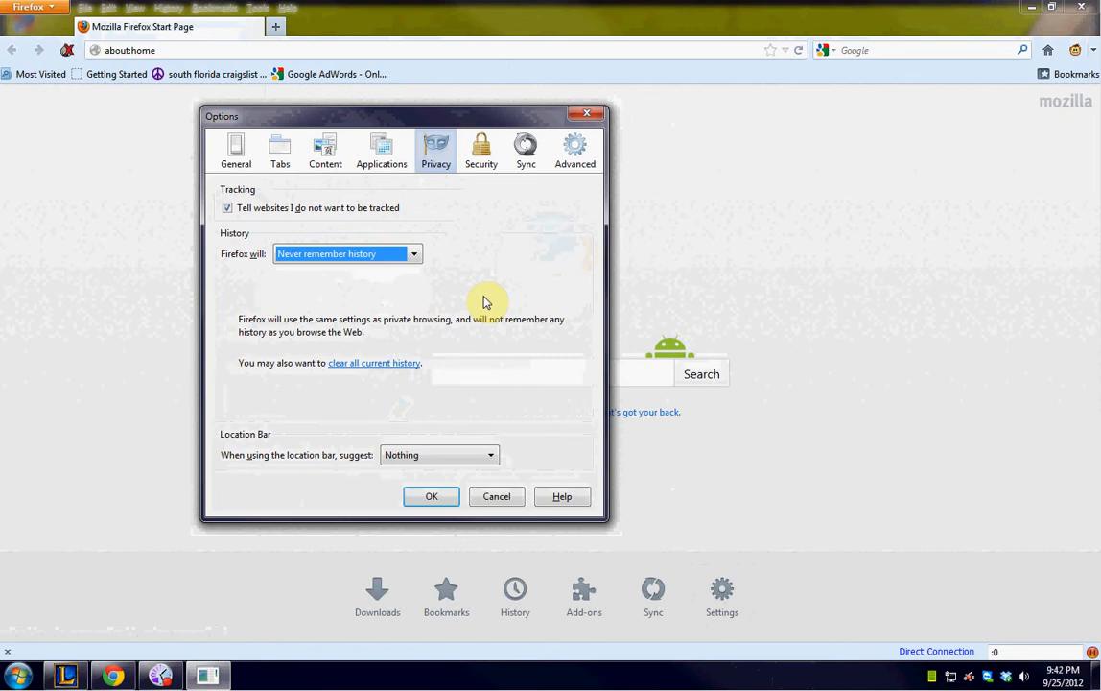
pyautogui.click(431, 495)
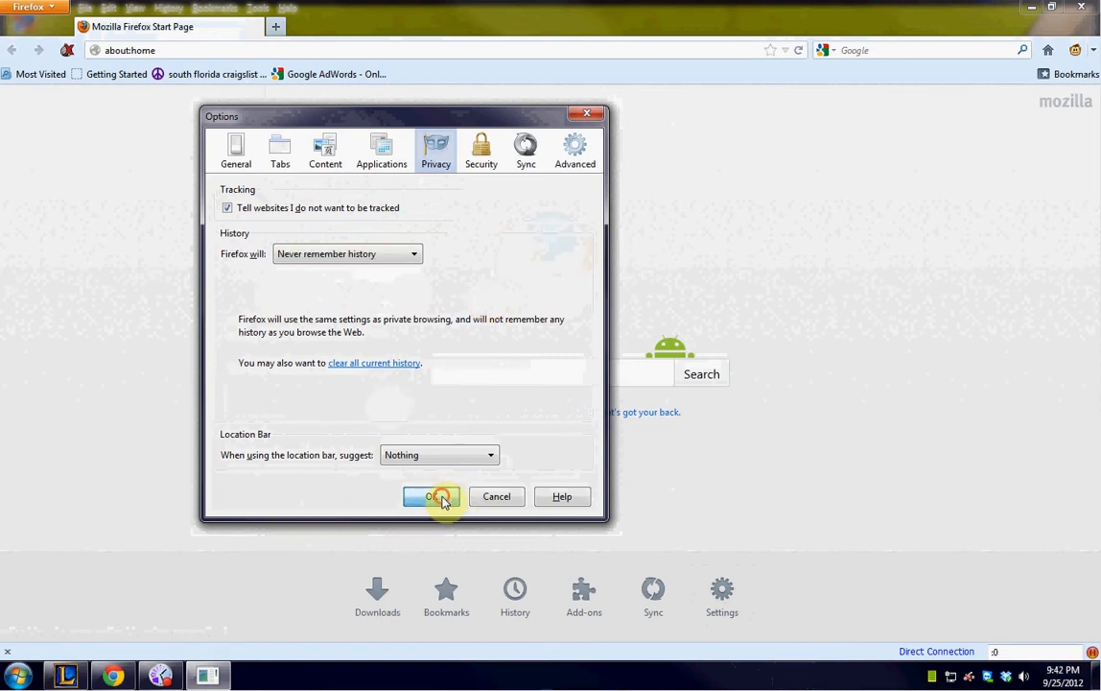
pyautogui.click(430, 495)
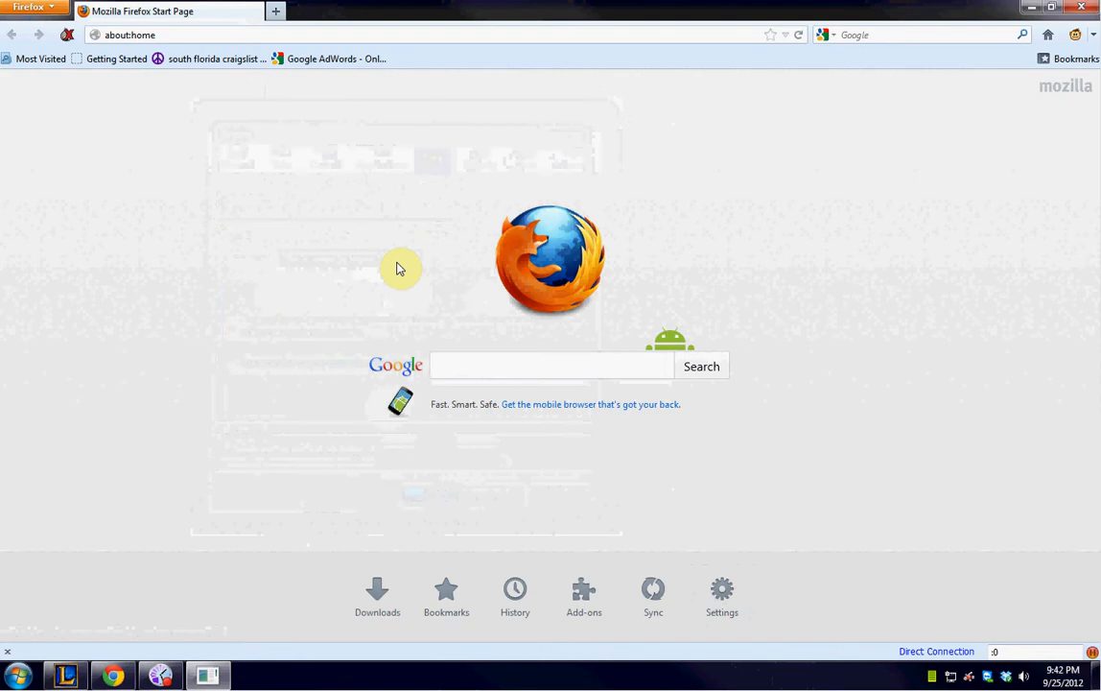
pyautogui.moveTo(739, 81)
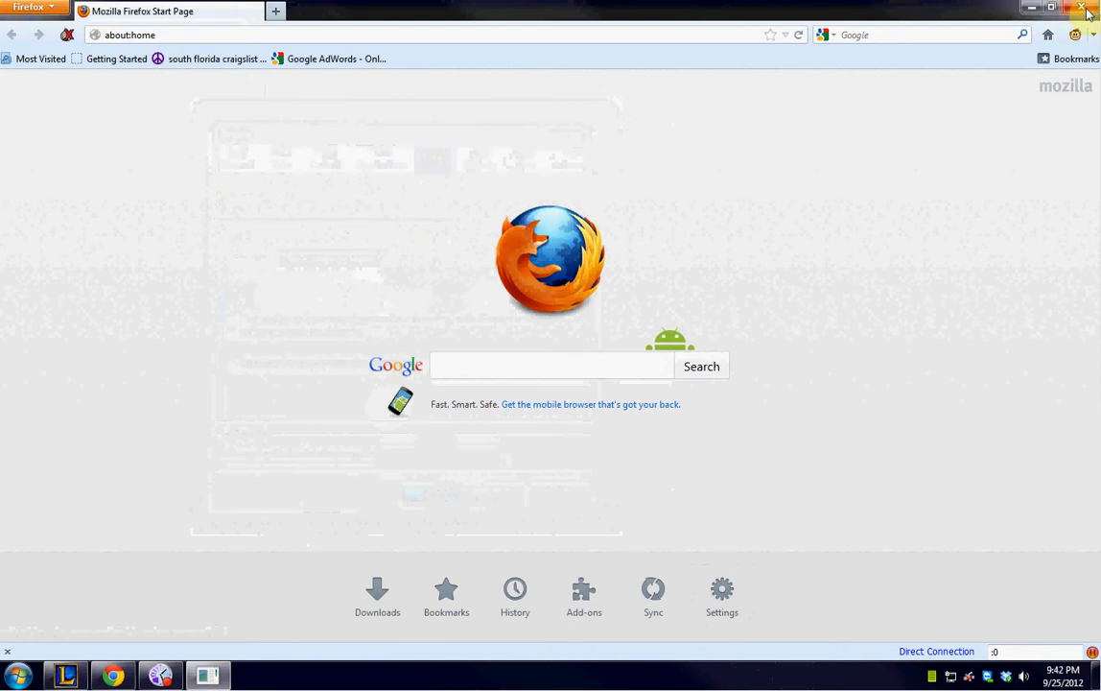
# Close Firefox so the desktop with the BlackBelt Privacy installer shows
pyautogui.click(1086, 8)
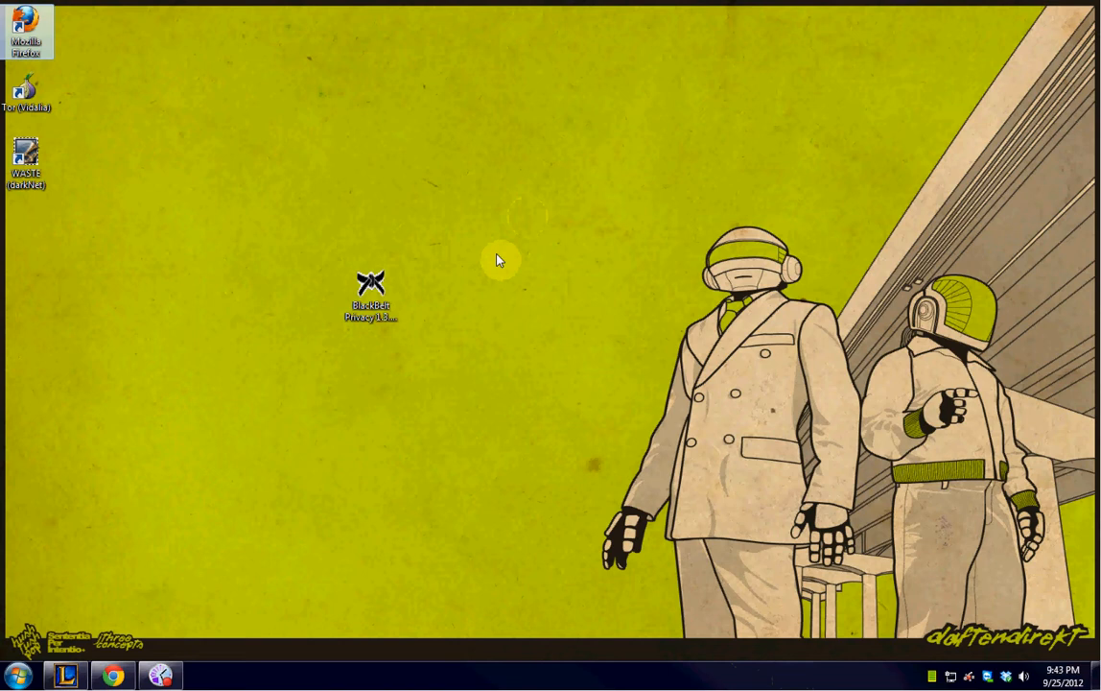
pyautogui.moveTo(492, 228)
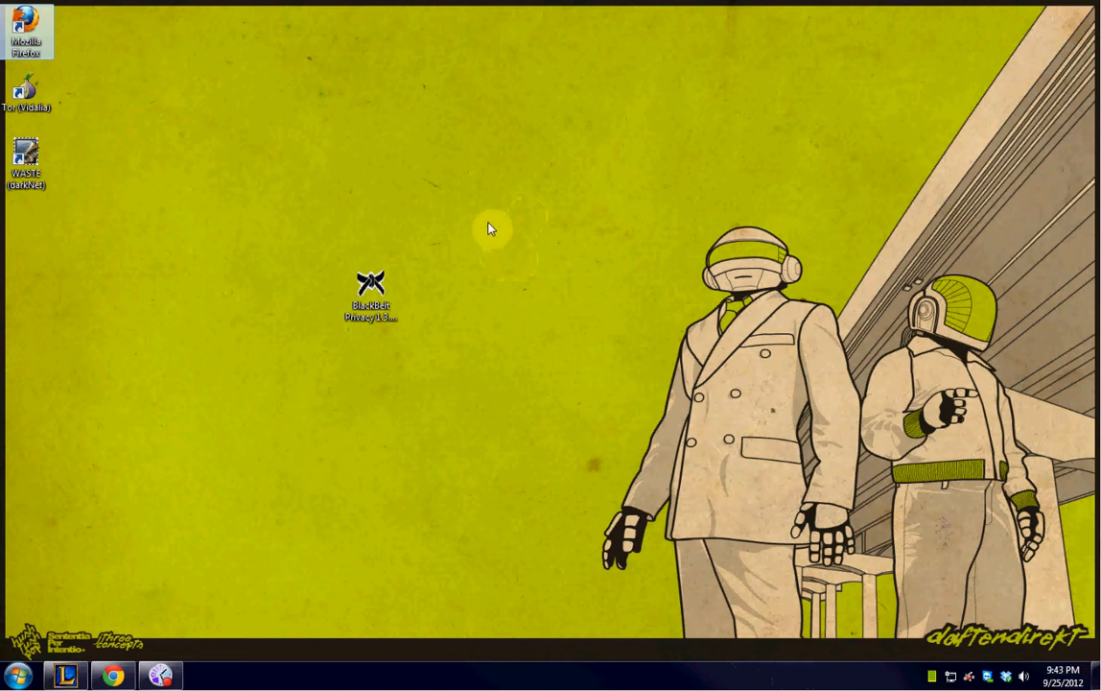
pyautogui.moveTo(292, 185)
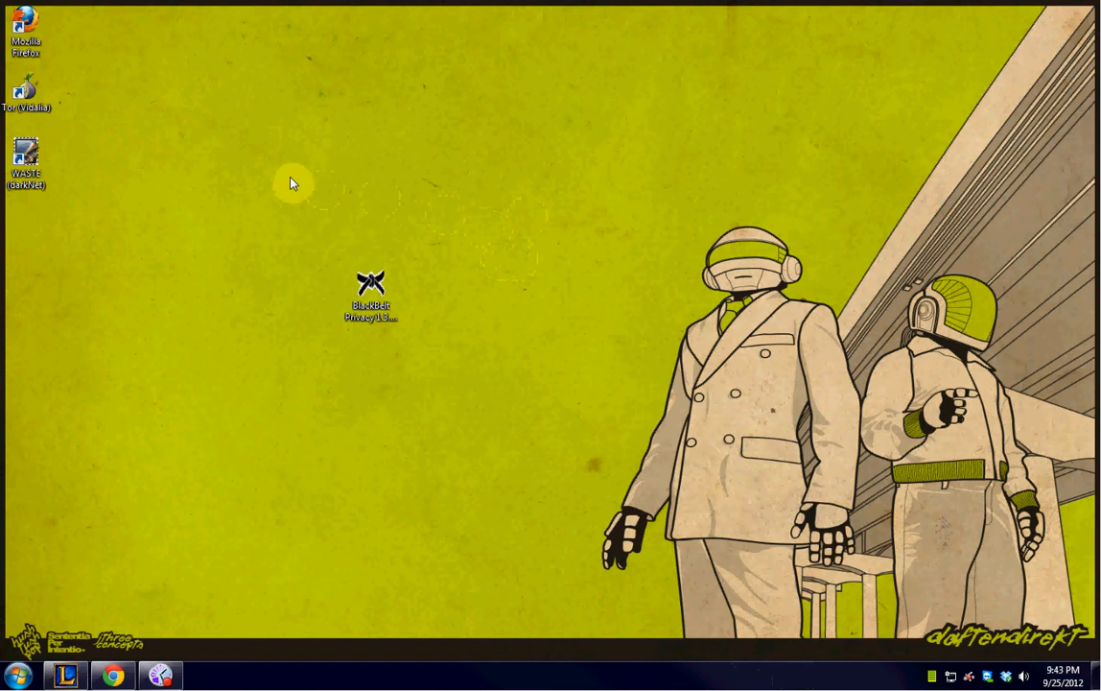
# Select the BlackBelt Privacy installer icon and check its details (version 1.3.2012.10 FINAL, 11 MB)
pyautogui.click(372, 291)
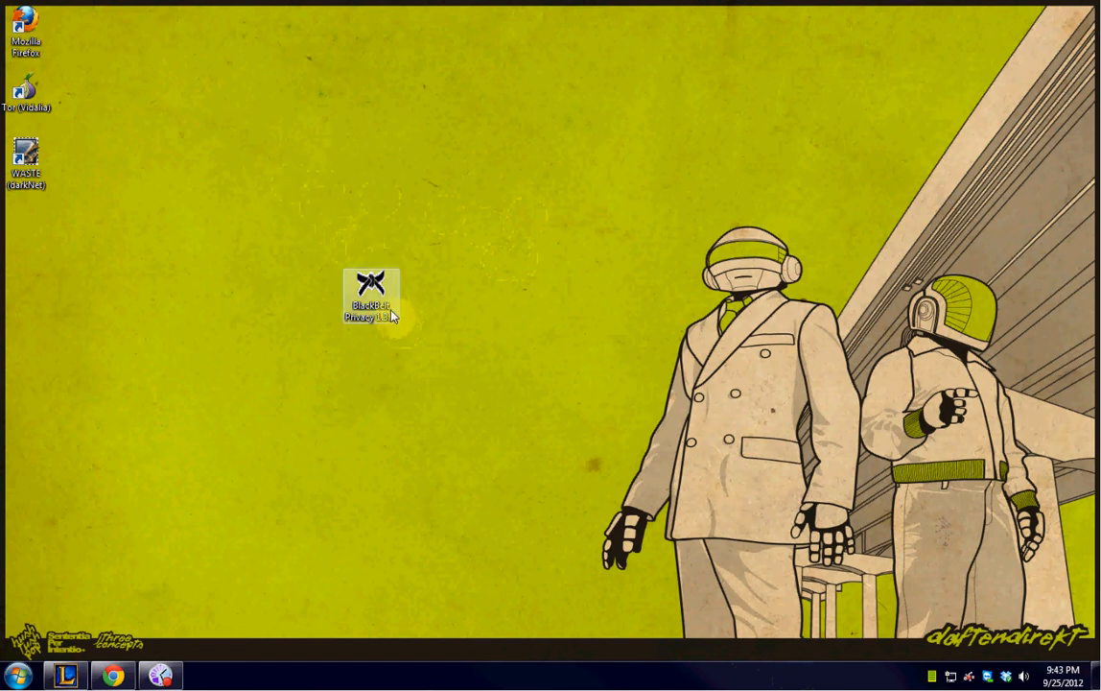
pyautogui.moveTo(390, 311)
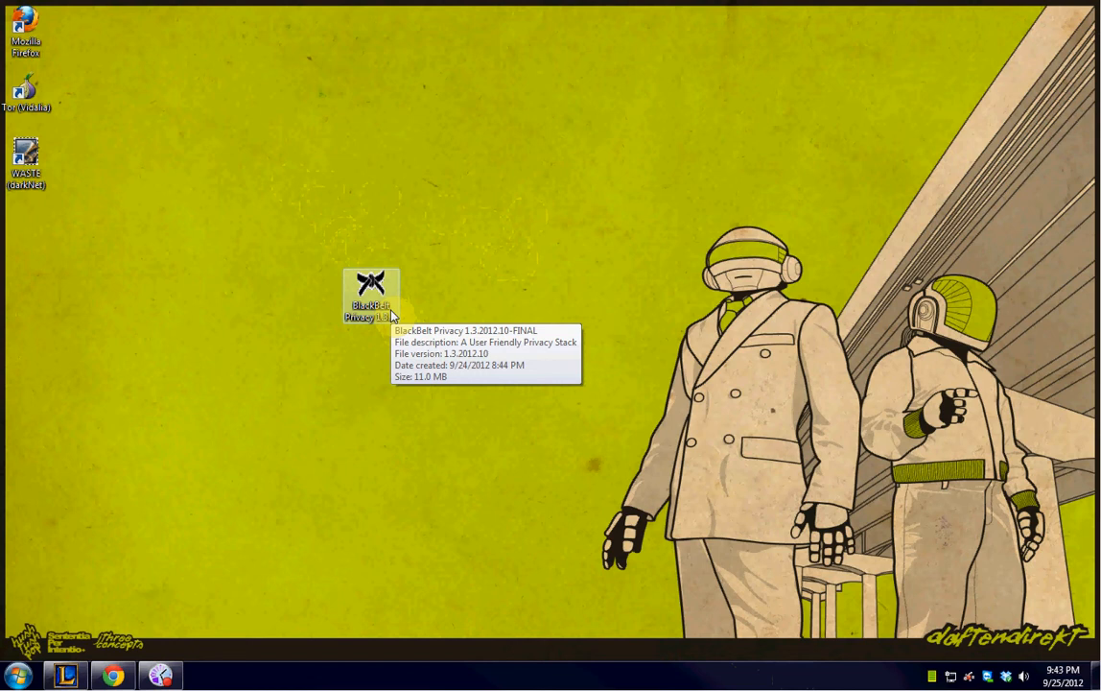
pyautogui.moveTo(441, 292)
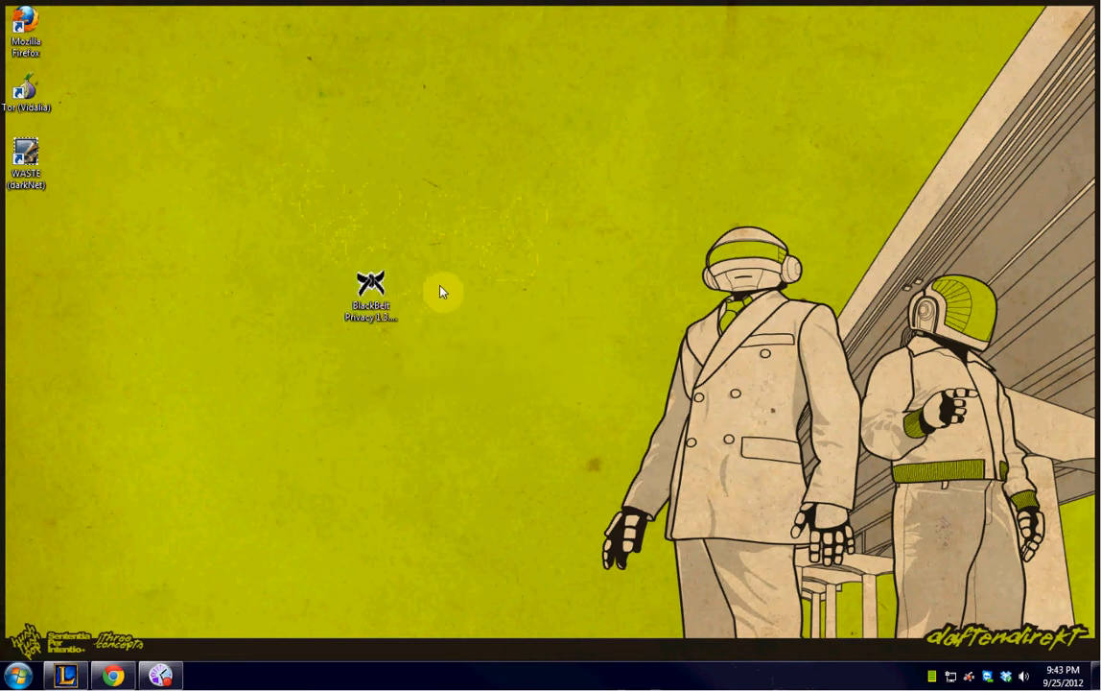
pyautogui.click(372, 292)
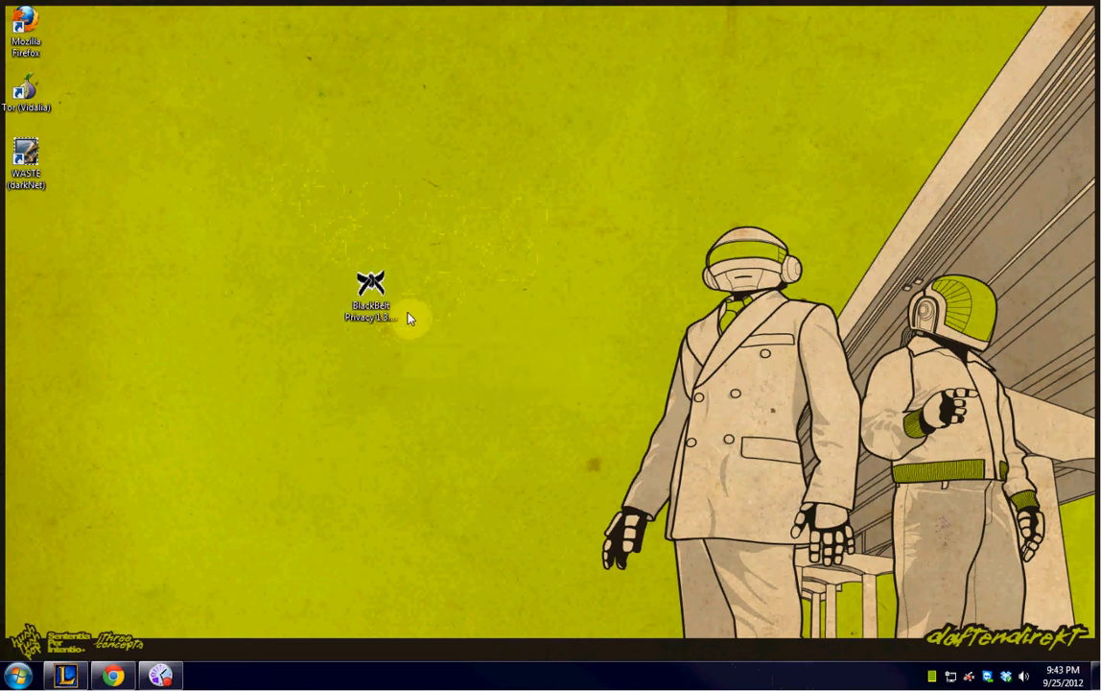
pyautogui.moveTo(430, 305)
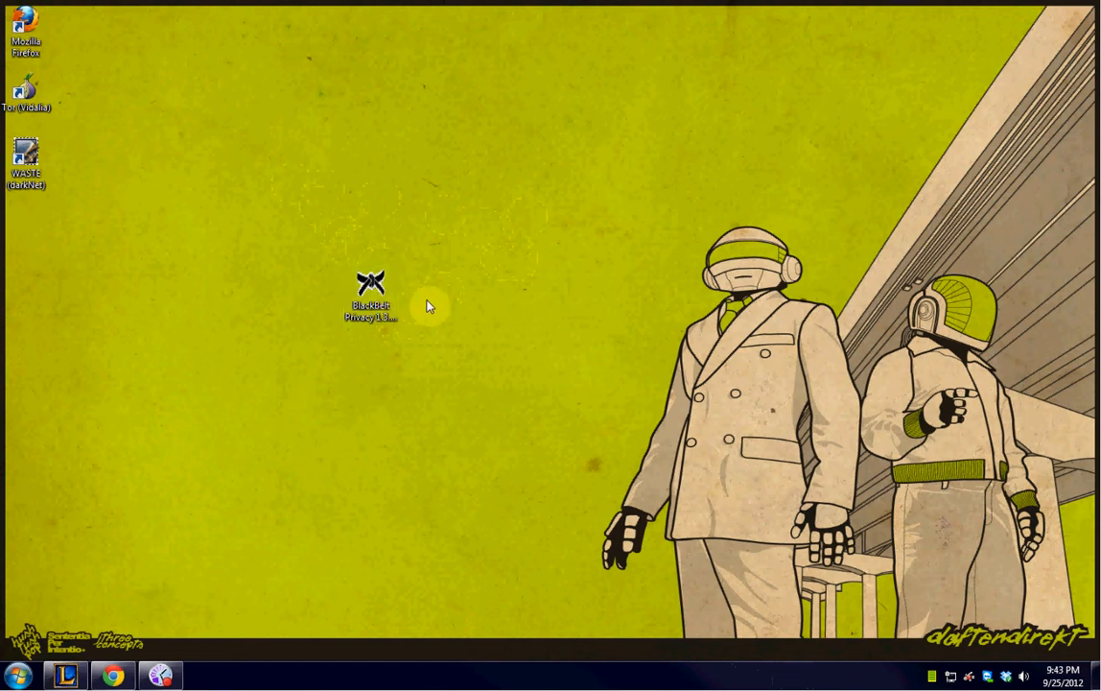
pyautogui.click(372, 287)
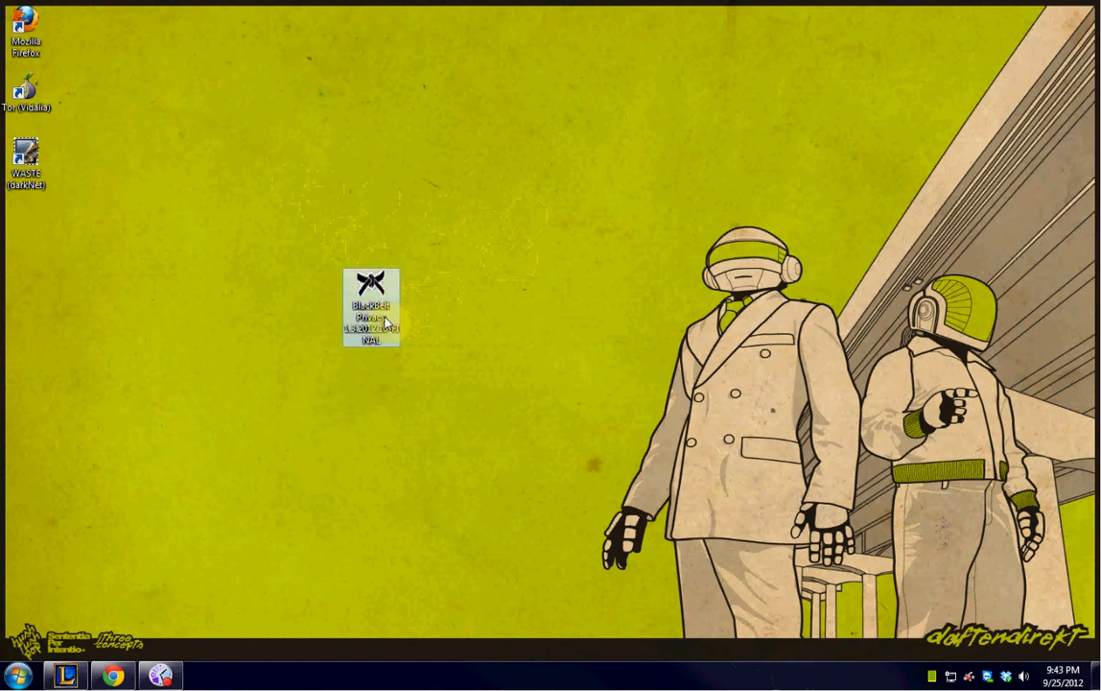
pyautogui.moveTo(372, 323)
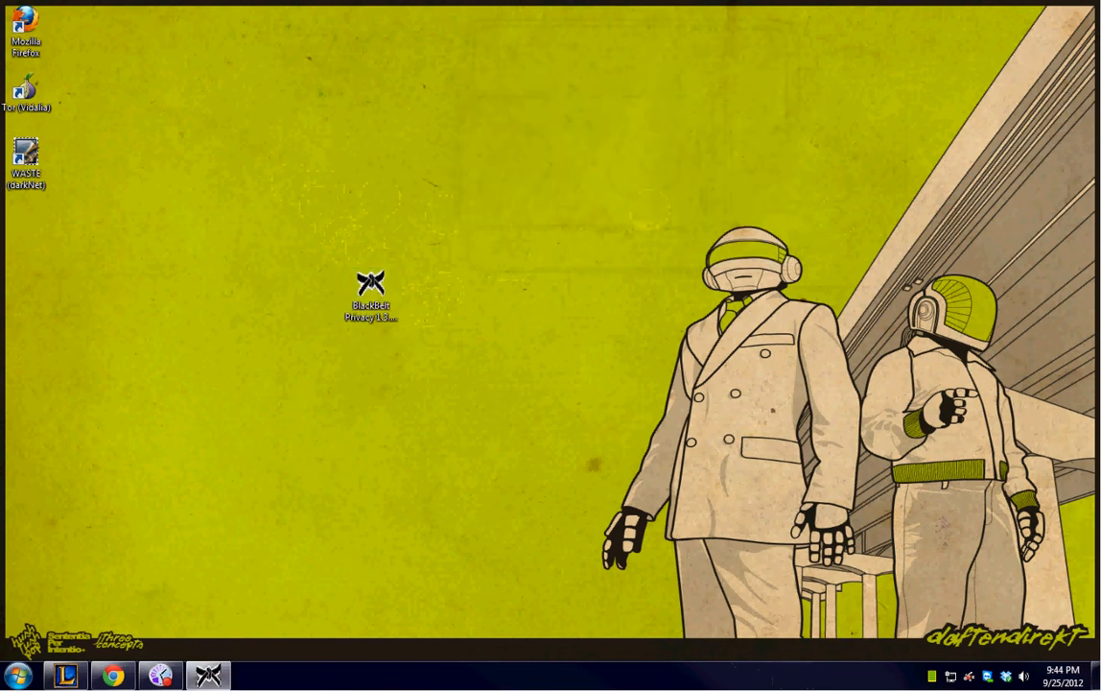
# Launch the BlackBelt Privacy installer and move past its welcome page to the Tor node mode choice
pyautogui.doubleClick(370, 288)
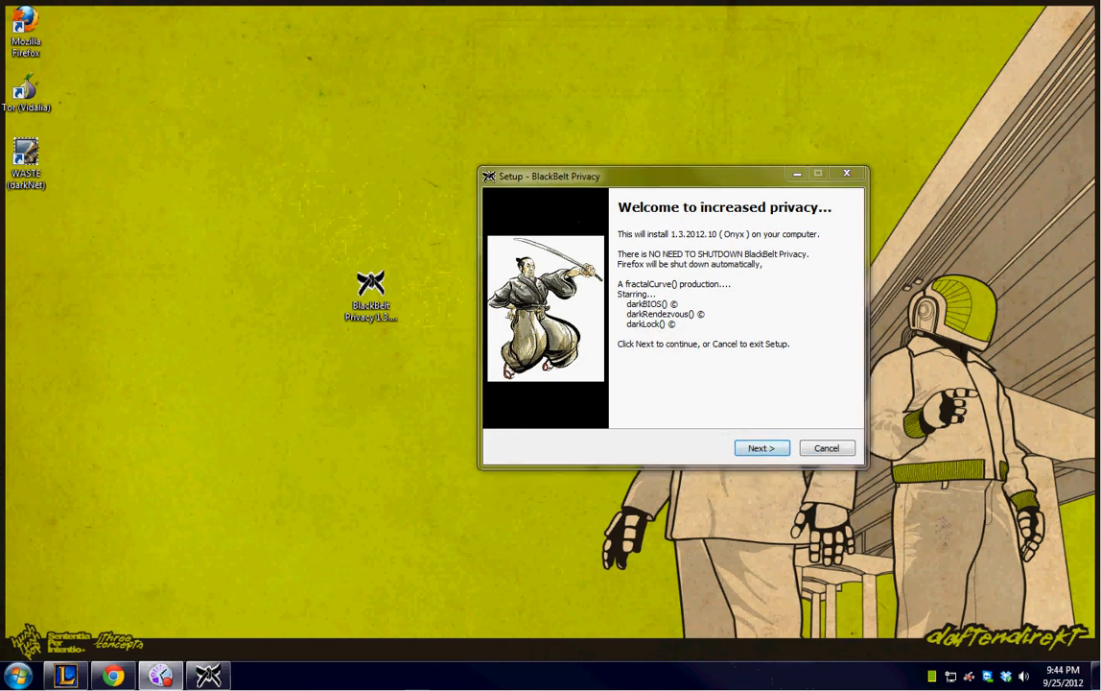
pyautogui.moveTo(854, 303)
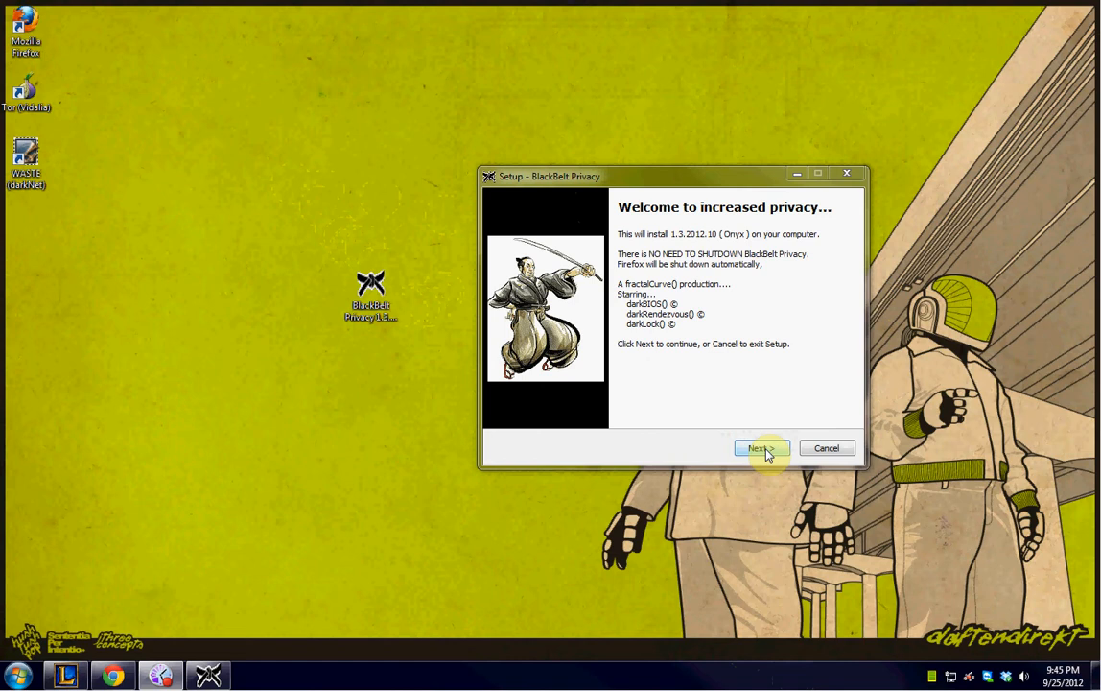
pyautogui.click(757, 449)
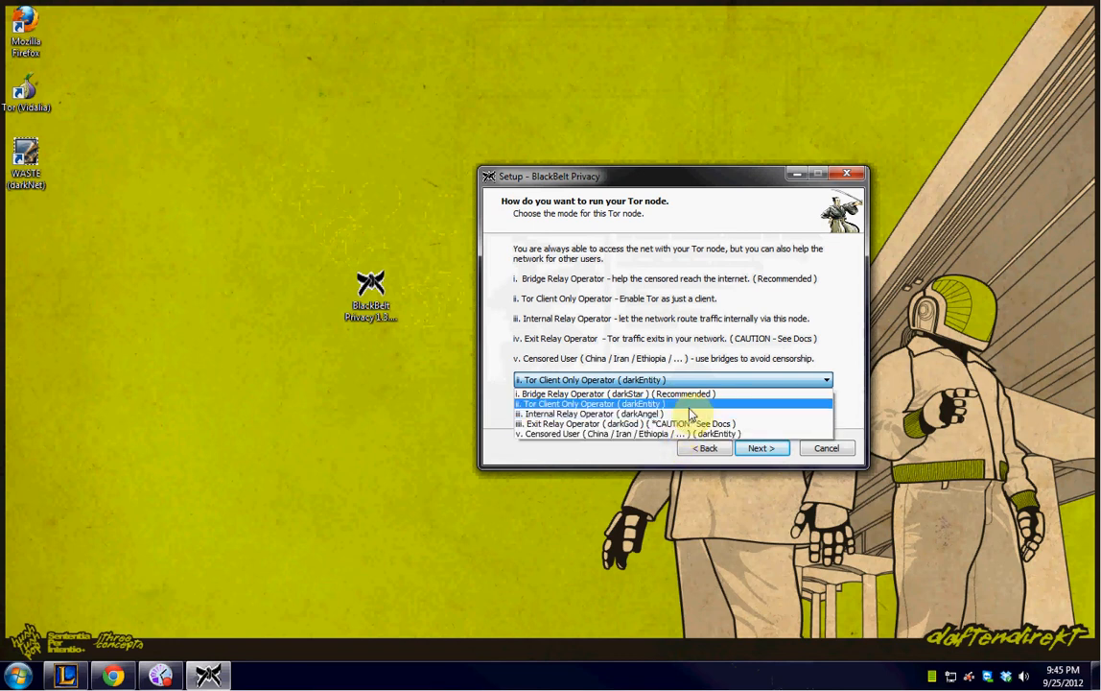
pyautogui.moveTo(695, 410)
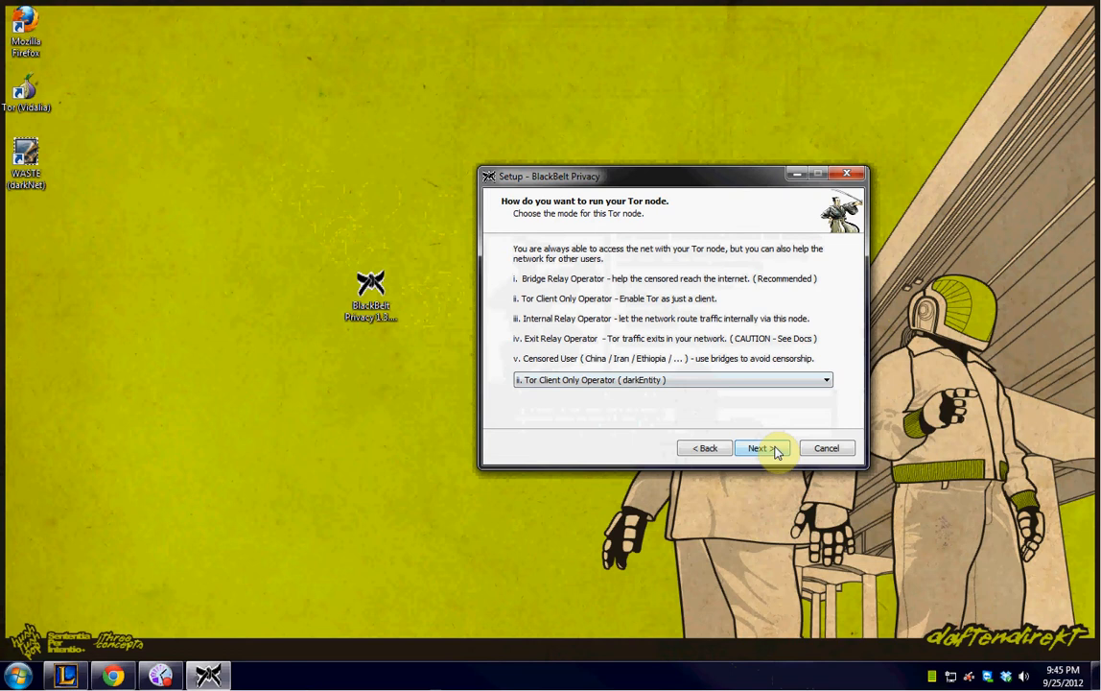
# Accept the client-only Tor mode, keep 'Tune Firefox' checked, and run the installation
pyautogui.click(758, 449)
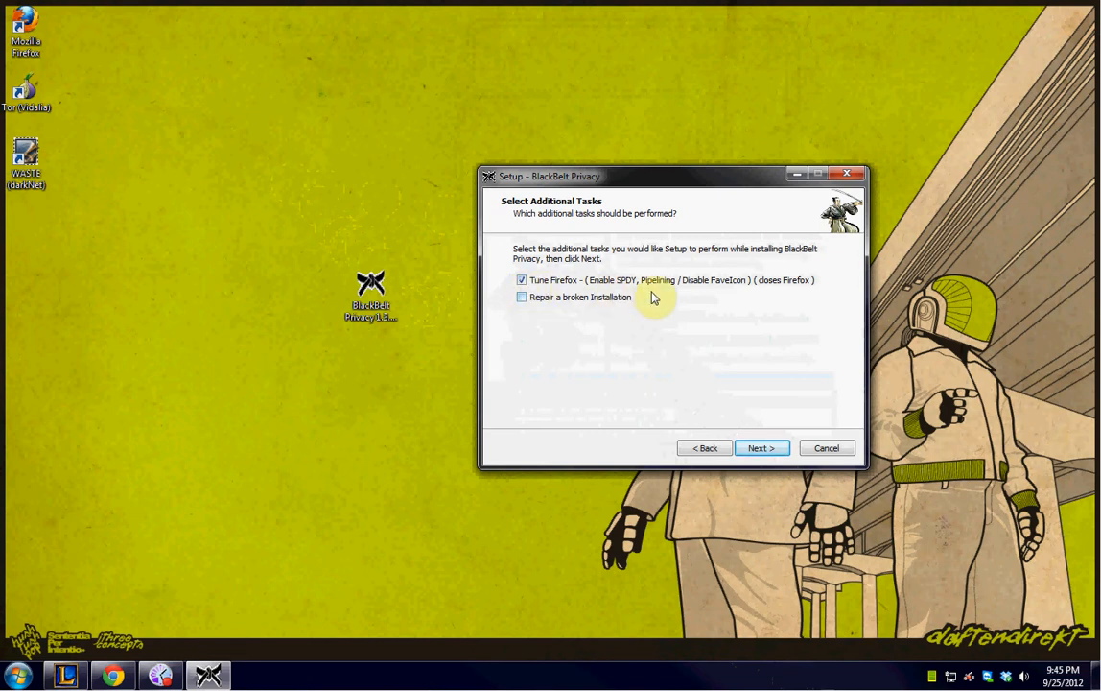
pyautogui.click(760, 449)
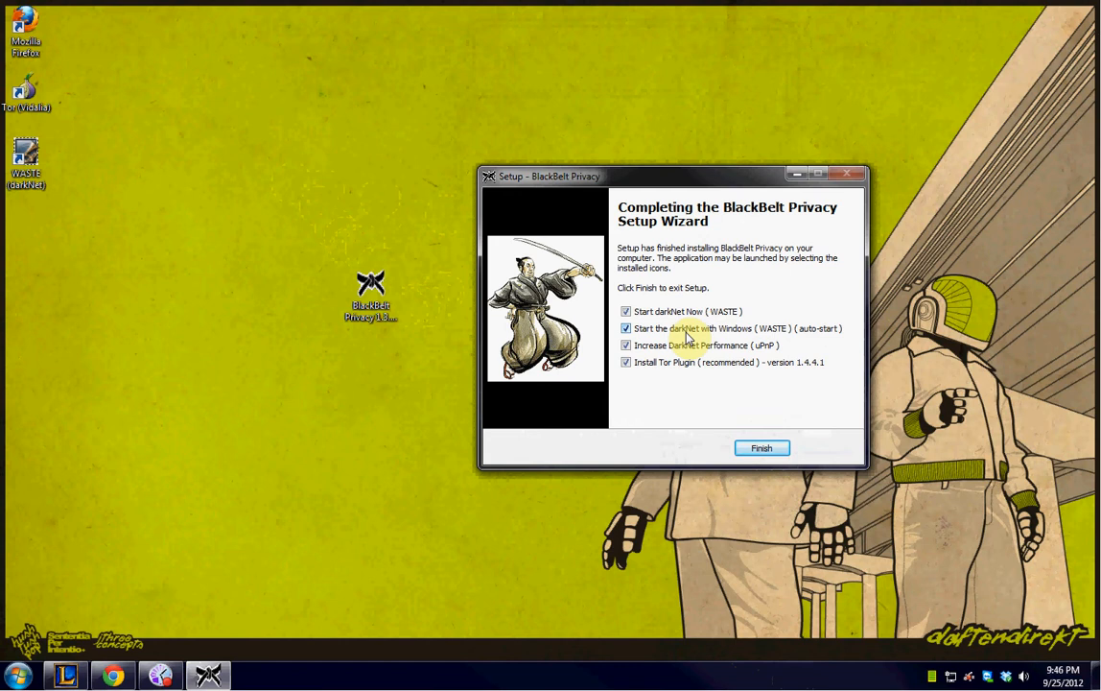
# Uncheck 'Start the darkNet with Windows (auto-start)' and finish the setup wizard
pyautogui.click(626, 328)
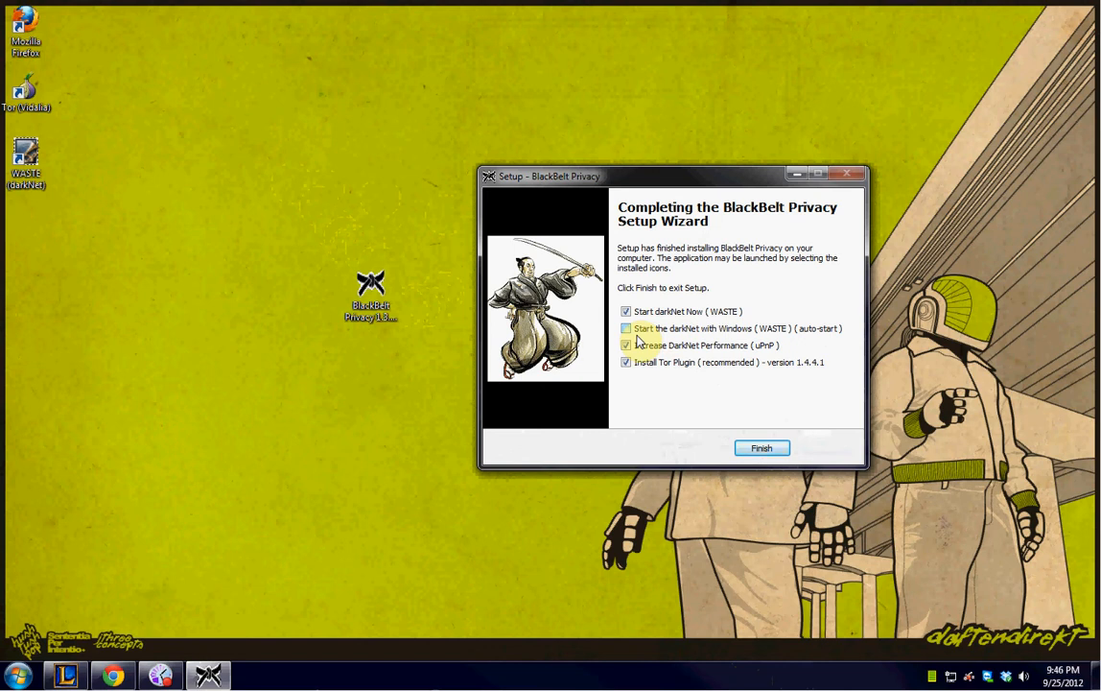
pyautogui.click(626, 345)
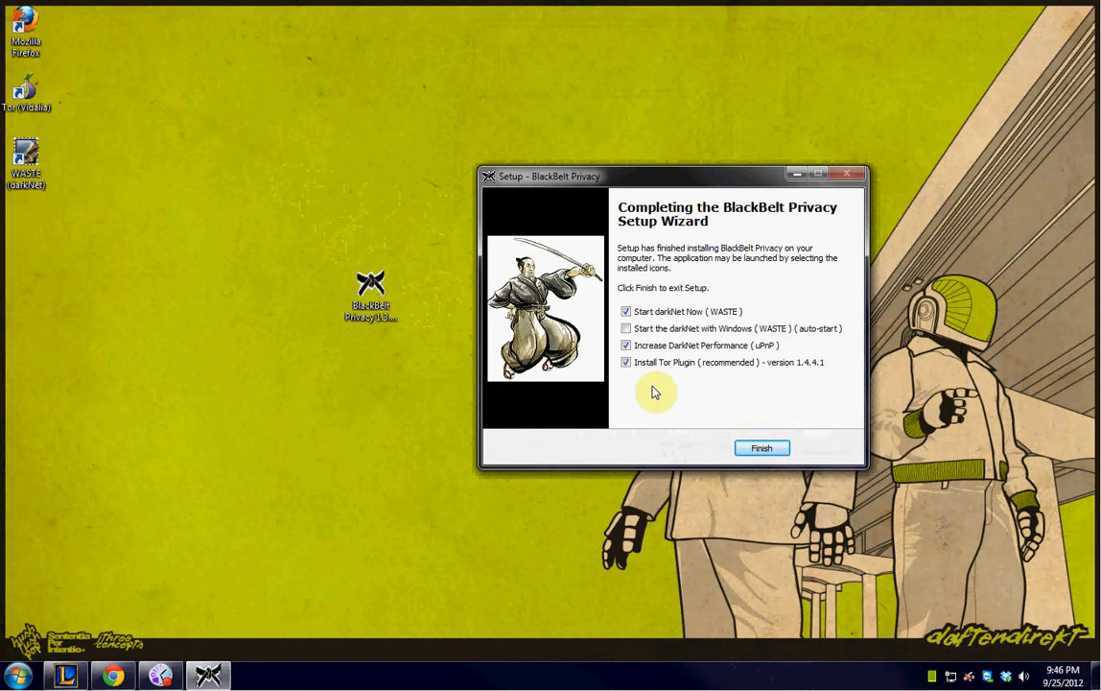
pyautogui.click(762, 449)
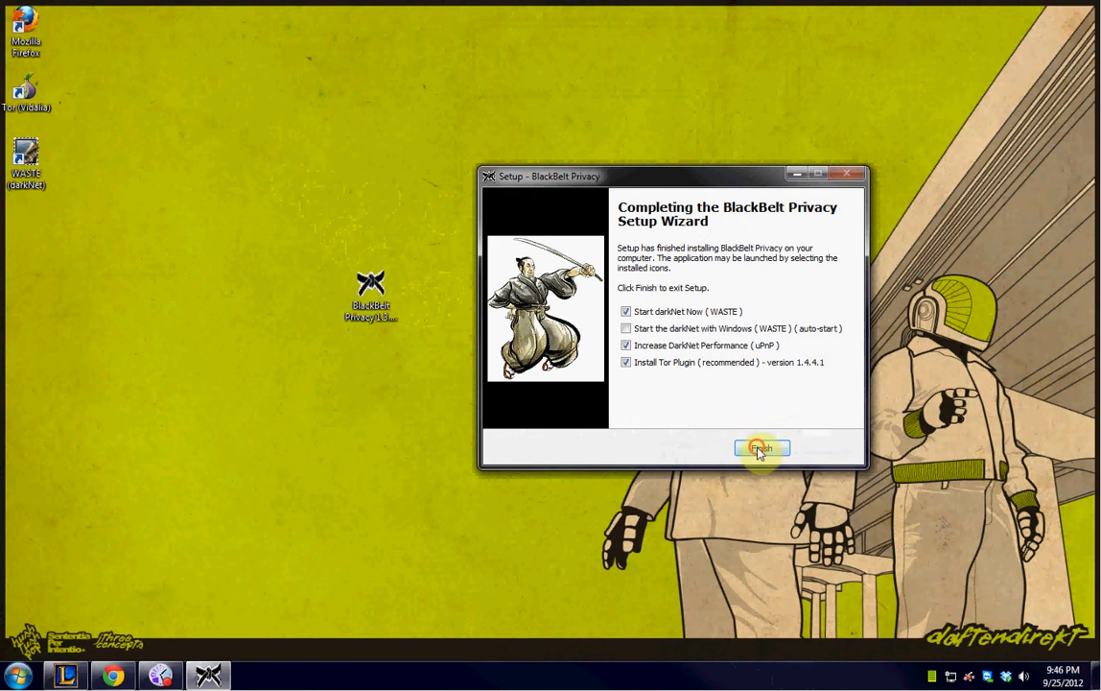
pyautogui.click(762, 449)
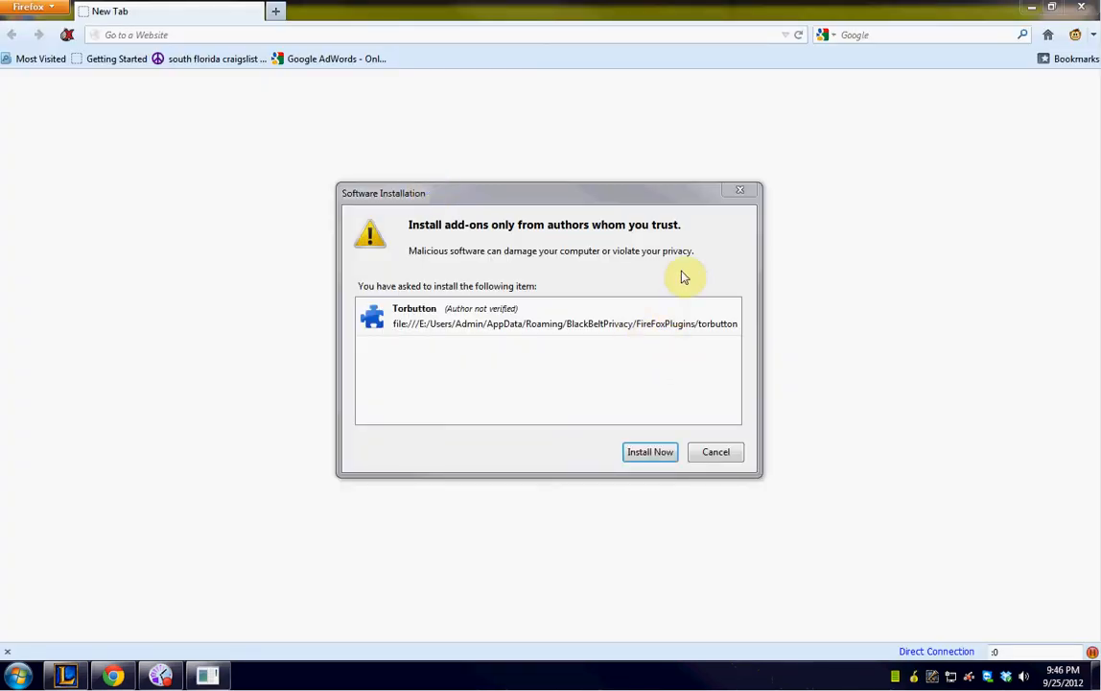
pyautogui.moveTo(918, 612)
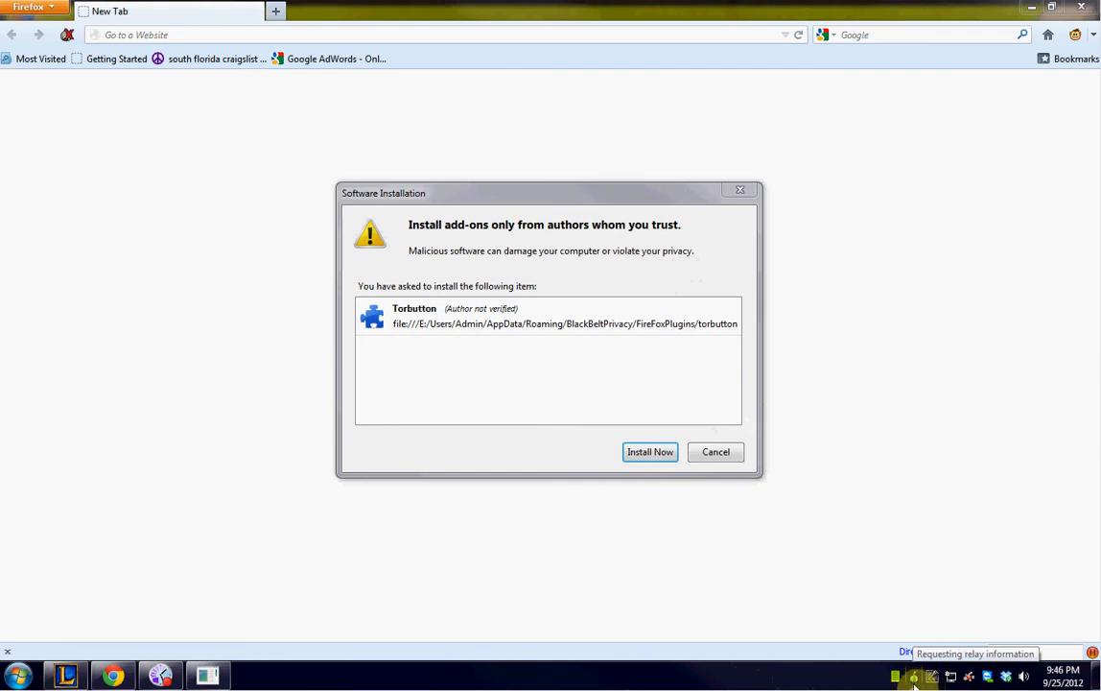
pyautogui.moveTo(420, 254)
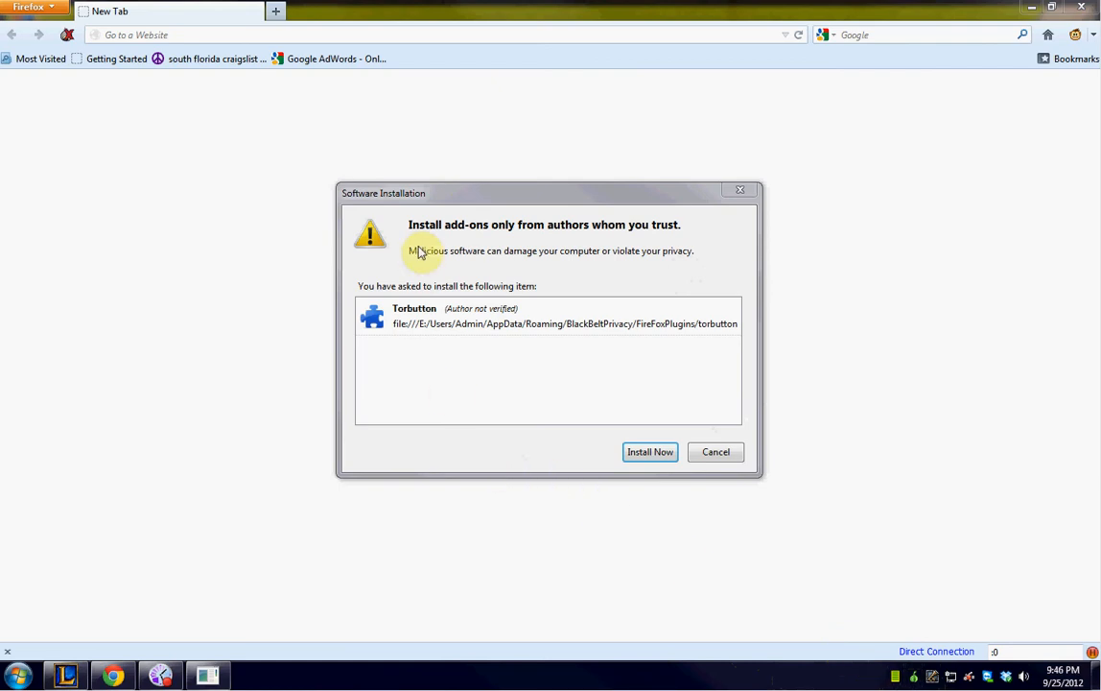
pyautogui.moveTo(648, 453)
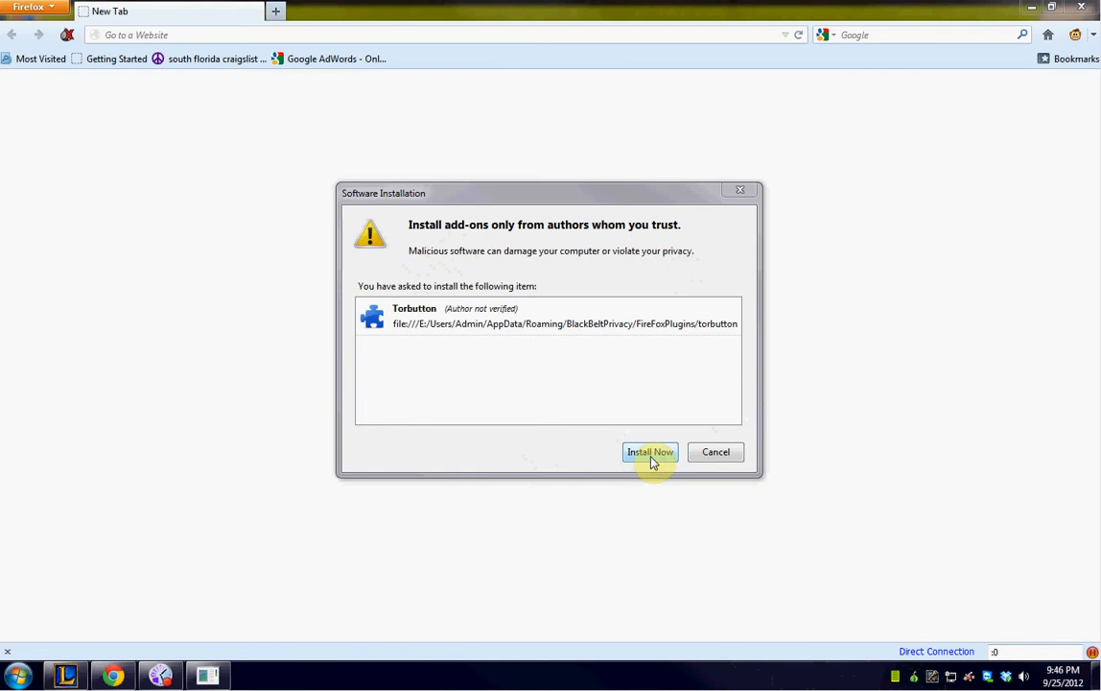
# Install the Torbutton add-on with Install Now and restart Firefox to activate it
pyautogui.click(651, 453)
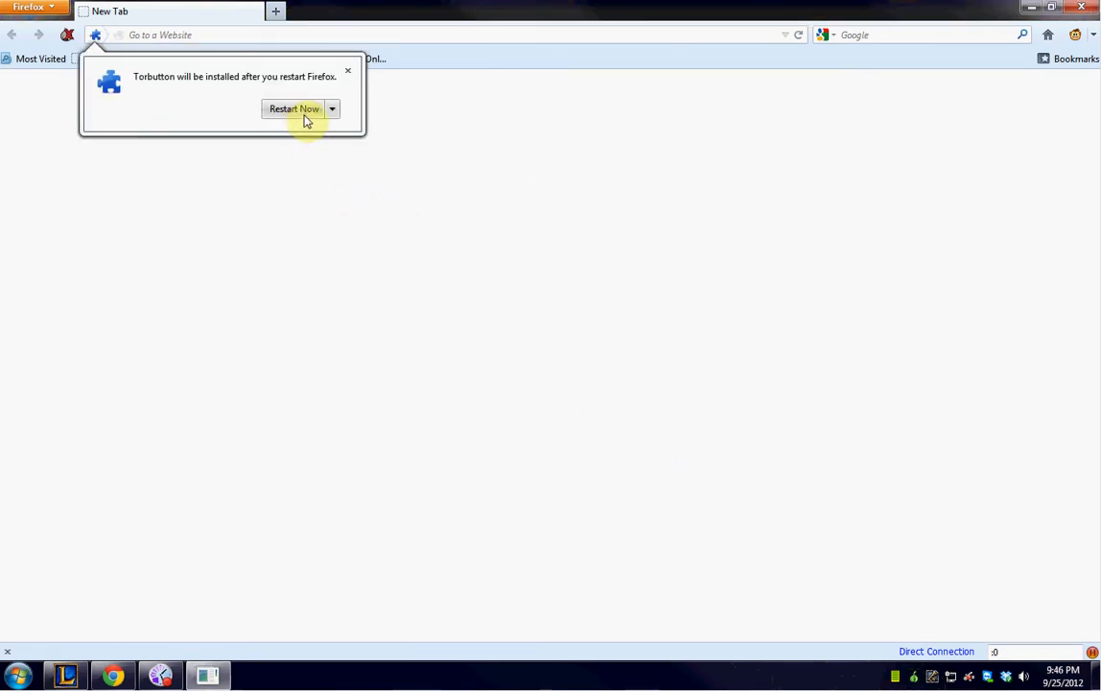
pyautogui.click(294, 107)
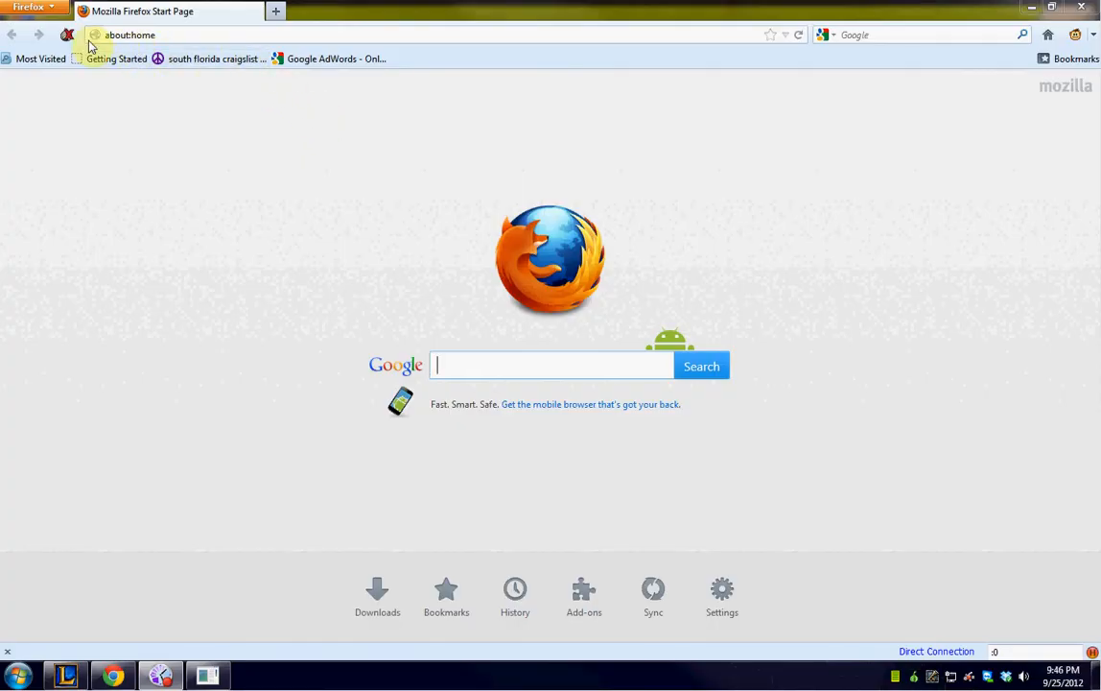
pyautogui.moveTo(67, 46)
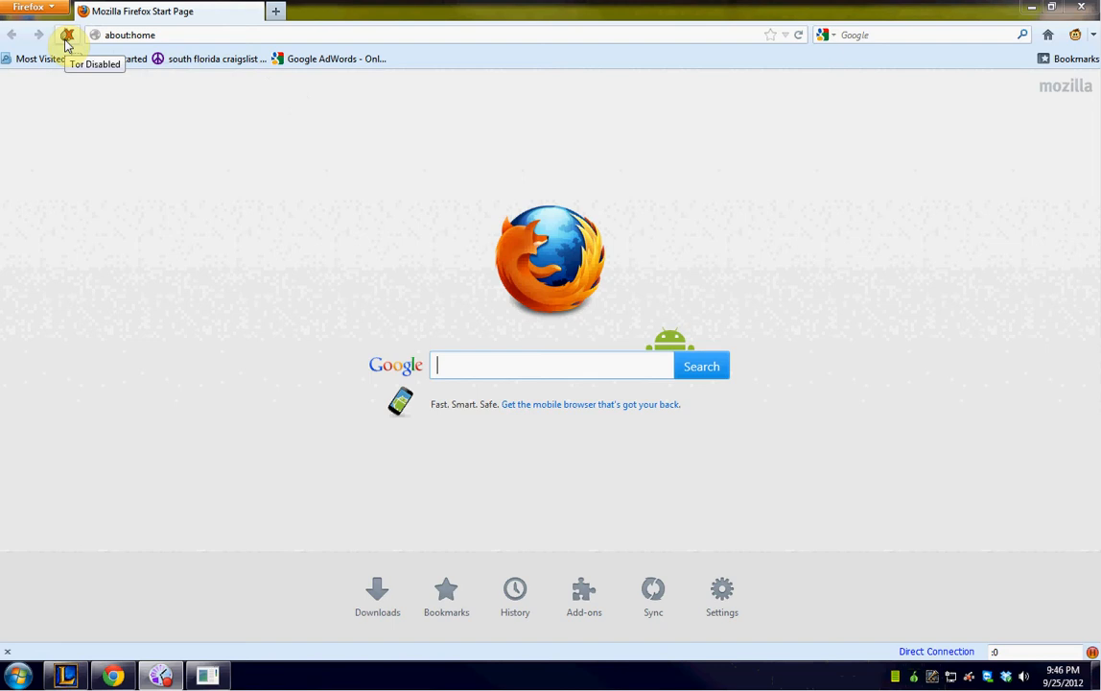
# Toggle Tor status on from the Torbutton toolbar icon, routing traffic through the local SOCKS5 proxy
pyautogui.click(67, 46)
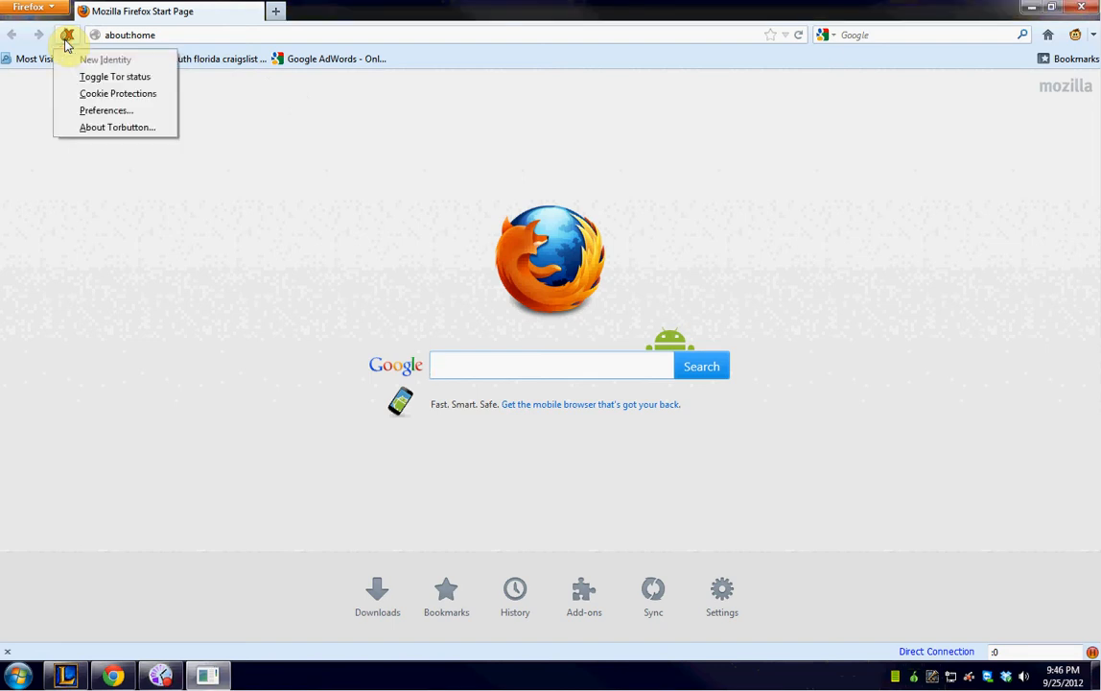
pyautogui.moveTo(115, 76)
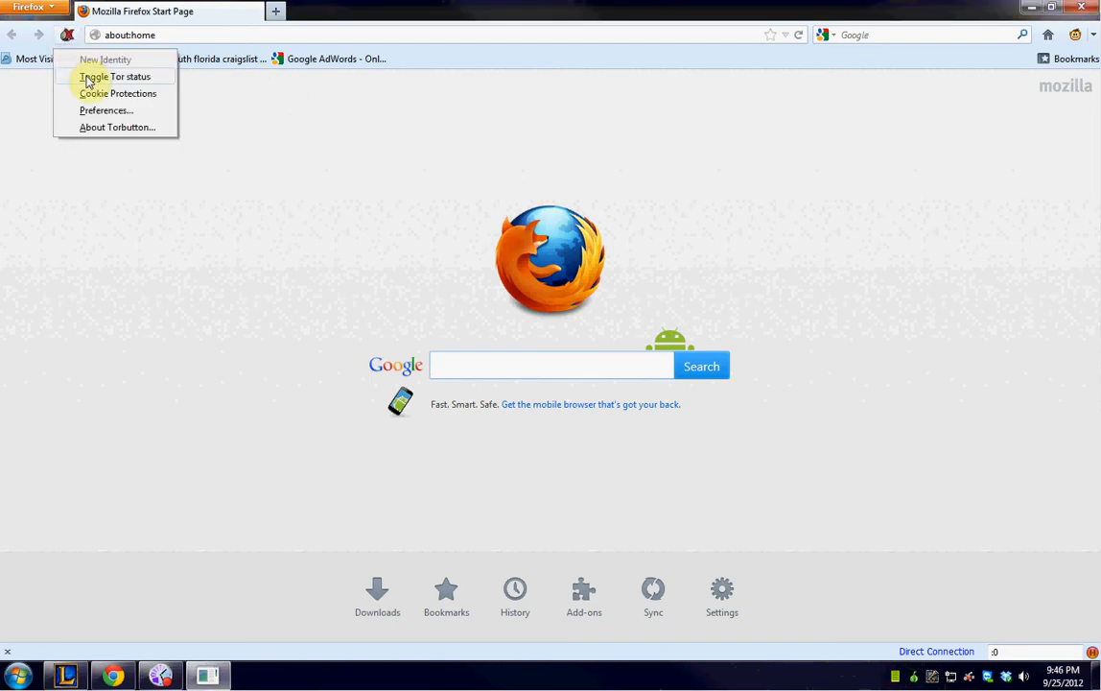
pyautogui.click(115, 77)
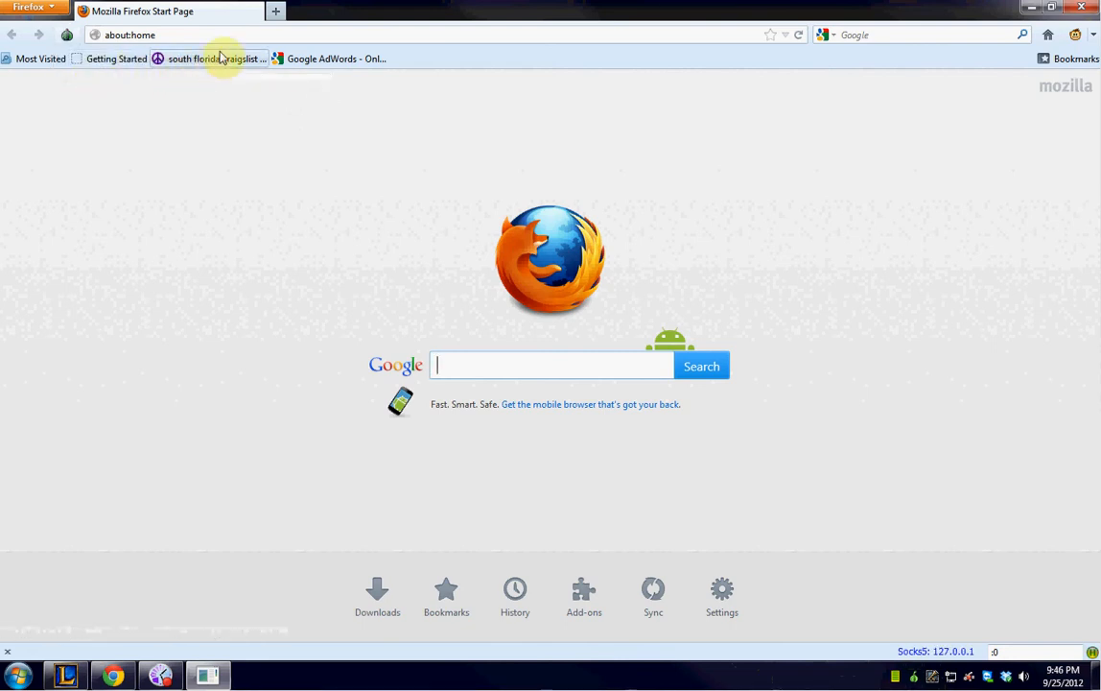
pyautogui.moveTo(235, 58)
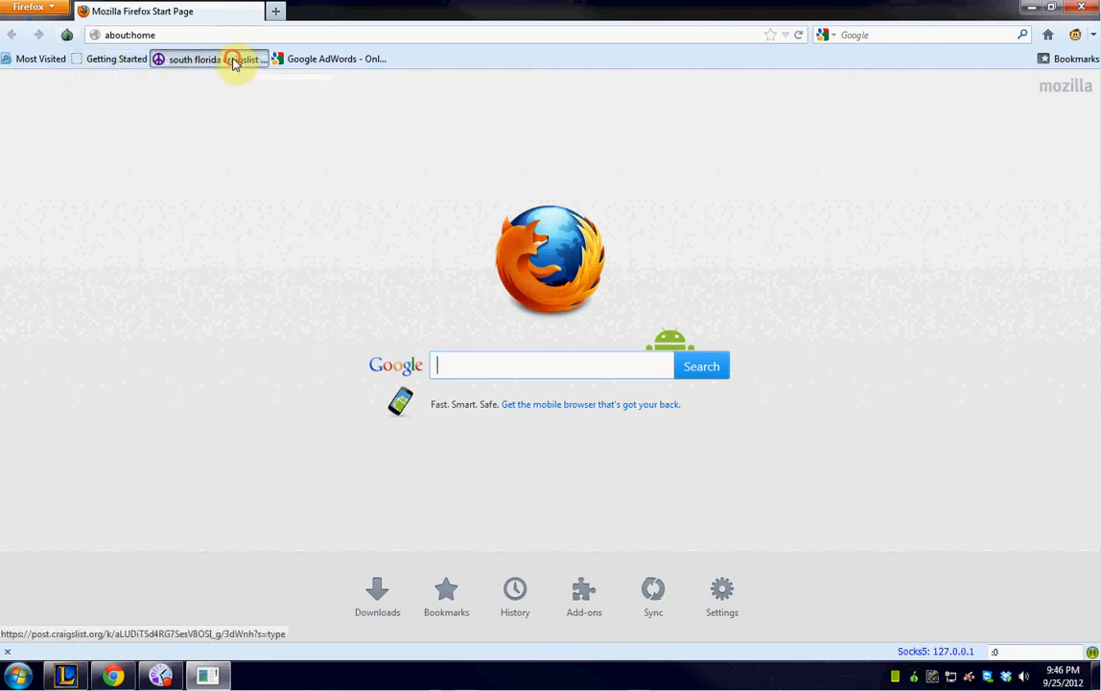
# Visit the south florida craigslist bookmark, then the Getting Started bookmark, through Tor
pyautogui.click(213, 57)
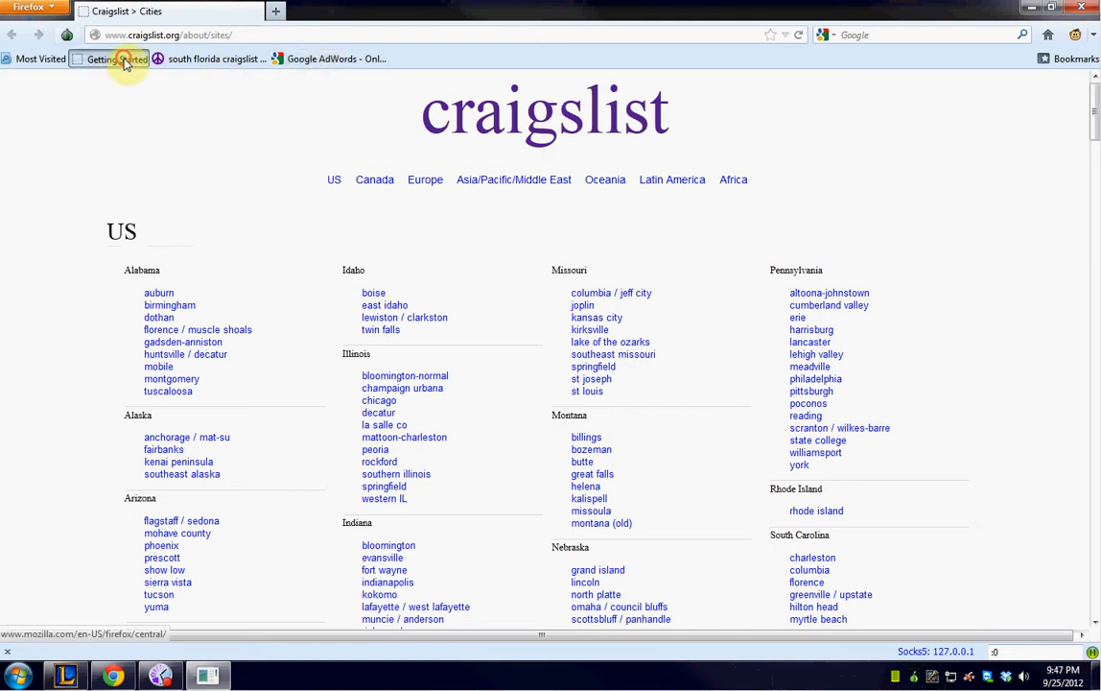
pyautogui.click(115, 58)
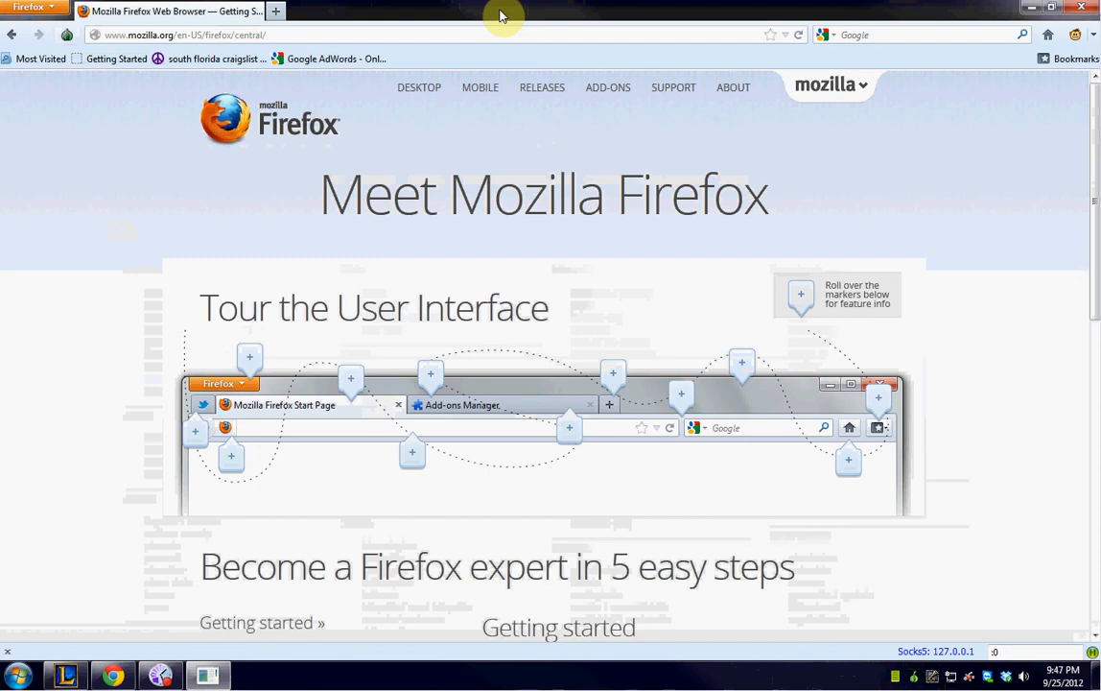
pyautogui.moveTo(497, 21)
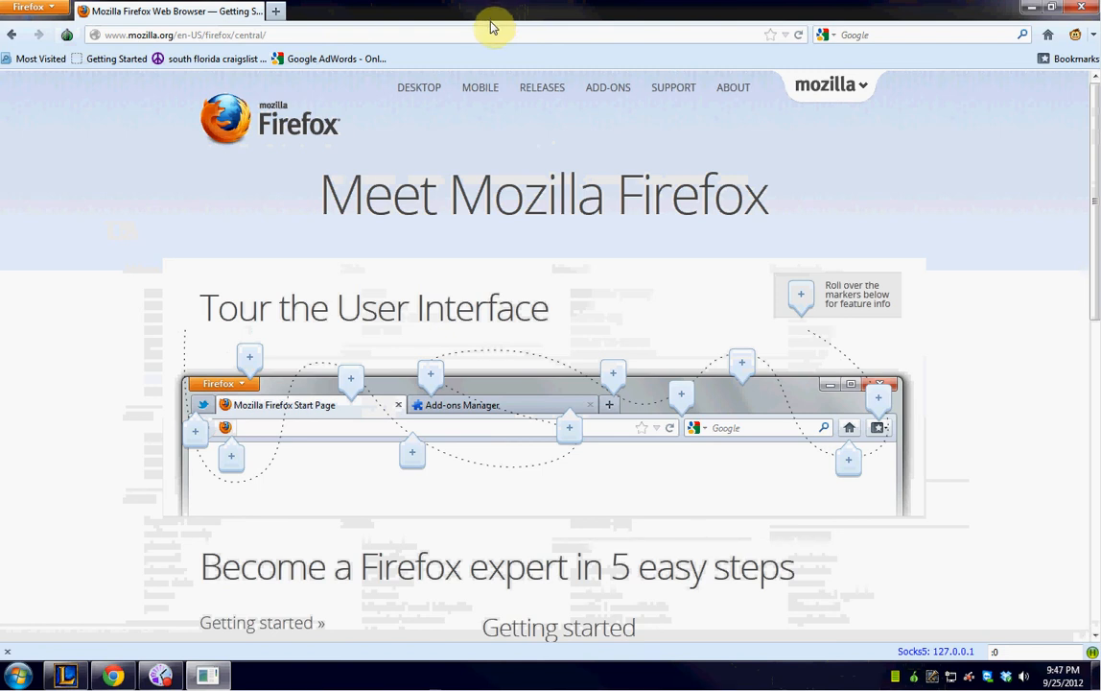
pyautogui.moveTo(77, 50)
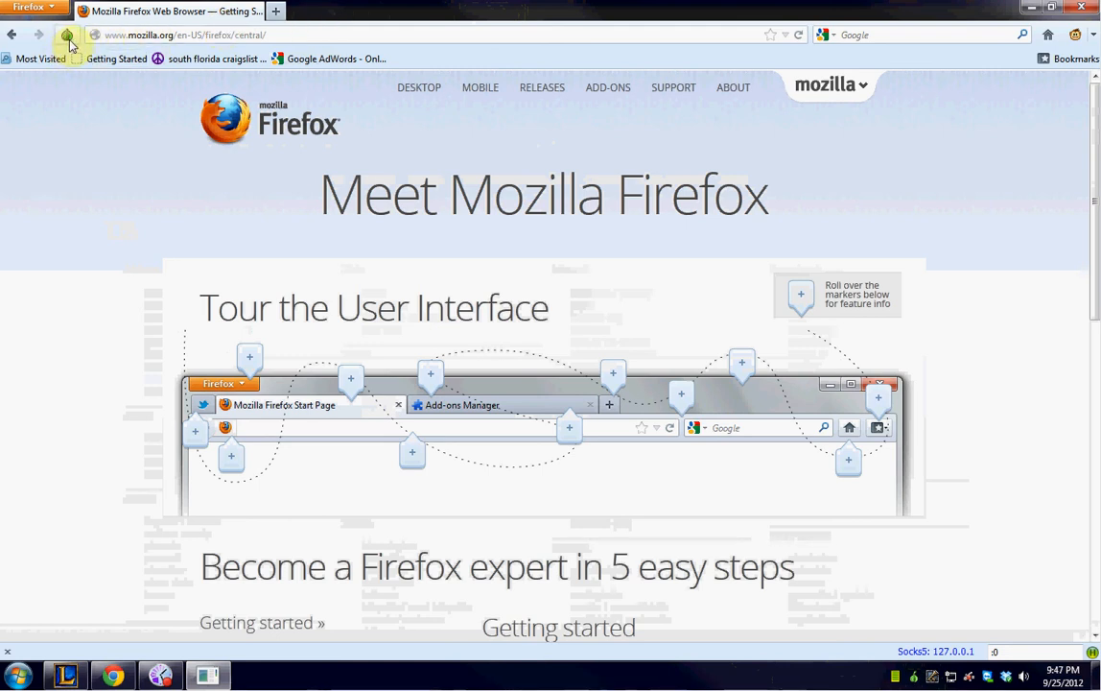
pyautogui.moveTo(67, 46)
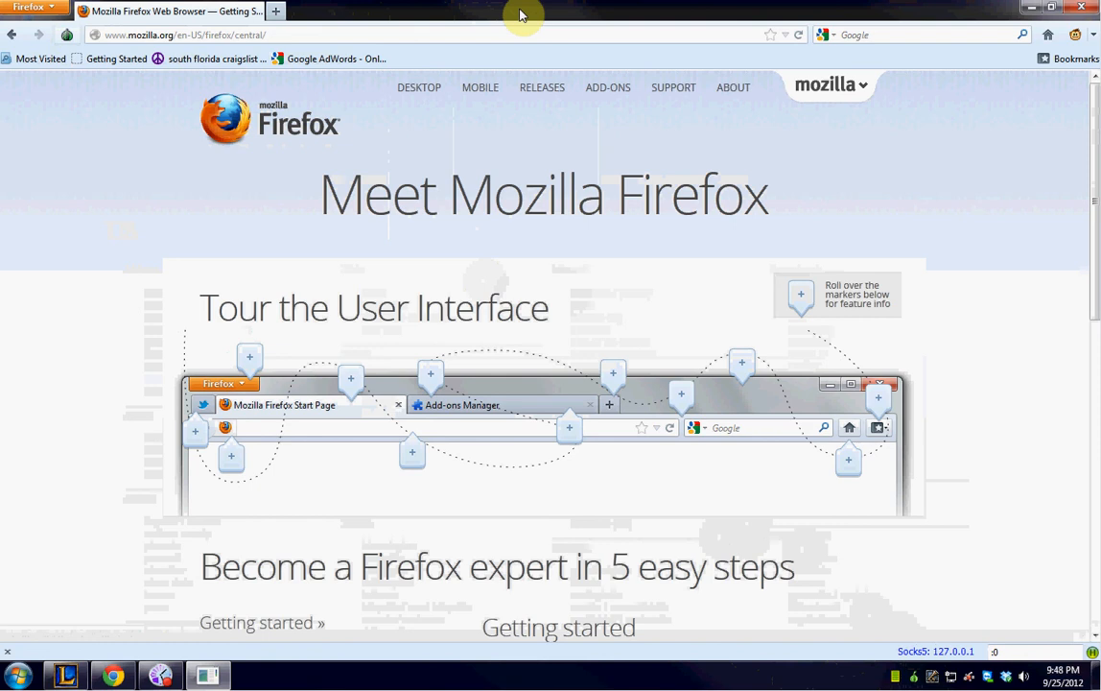
pyautogui.moveTo(931, 430)
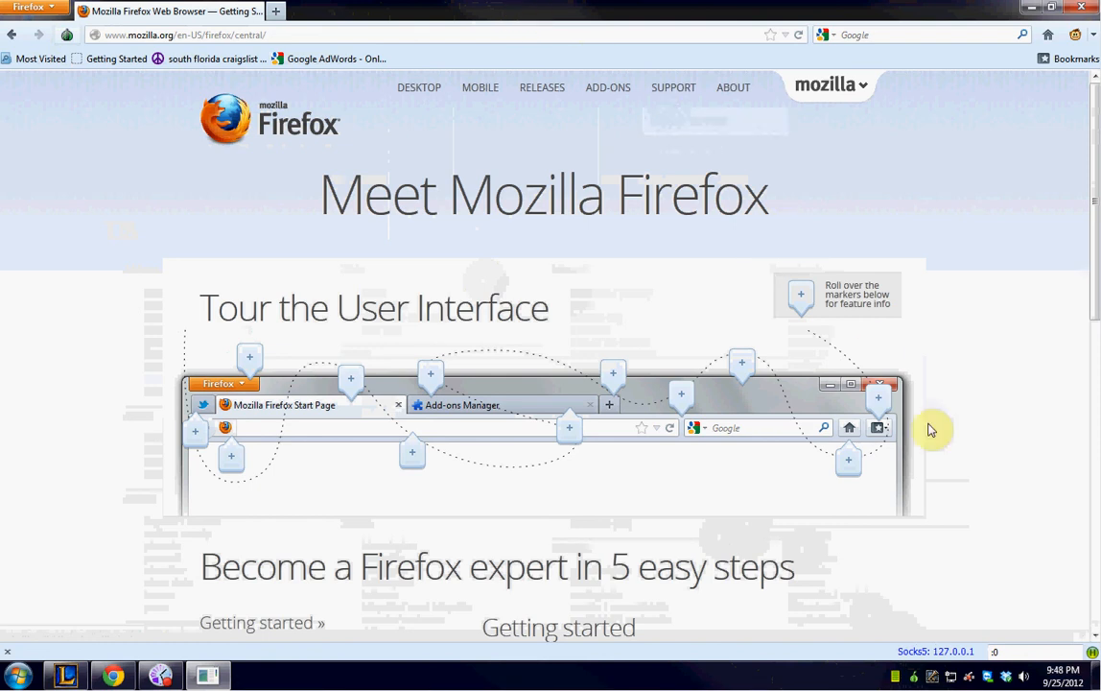
pyautogui.moveTo(971, 610)
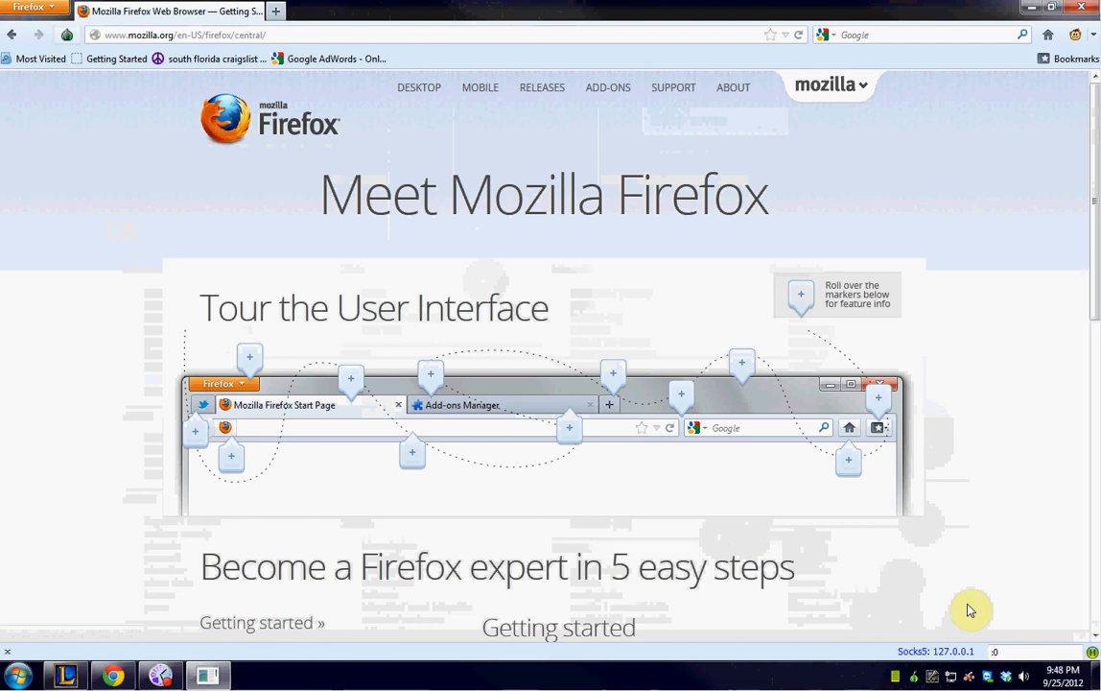
pyautogui.moveTo(932, 572)
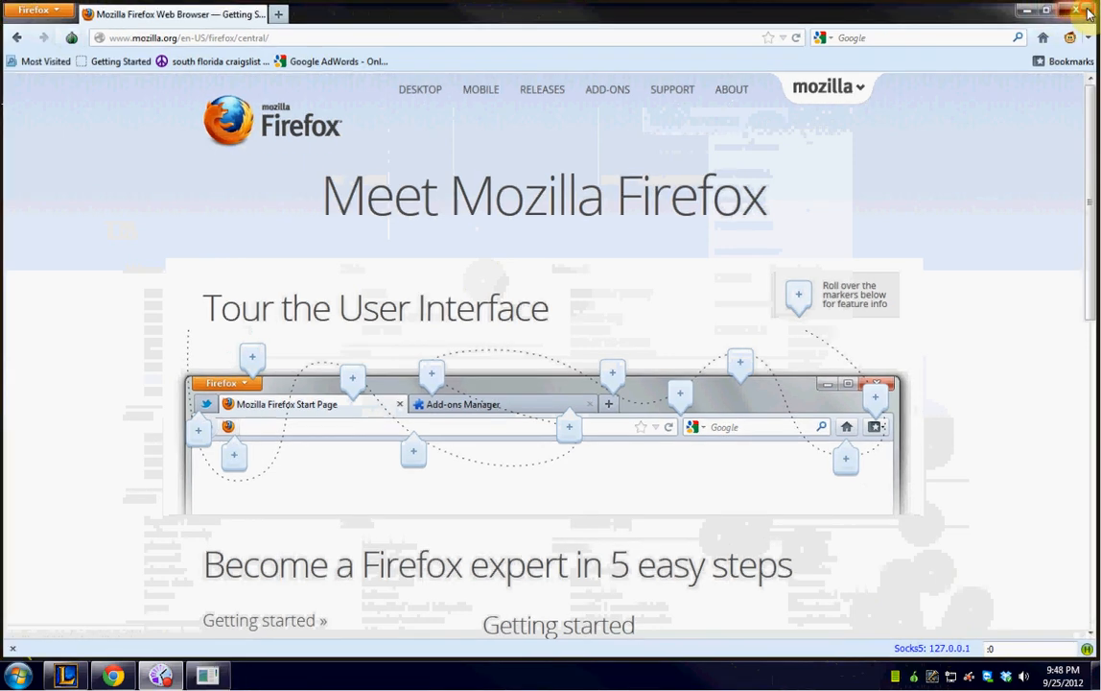
# Close the Firefox window, ending the Tor-routed browsing session
pyautogui.click(1074, 11)
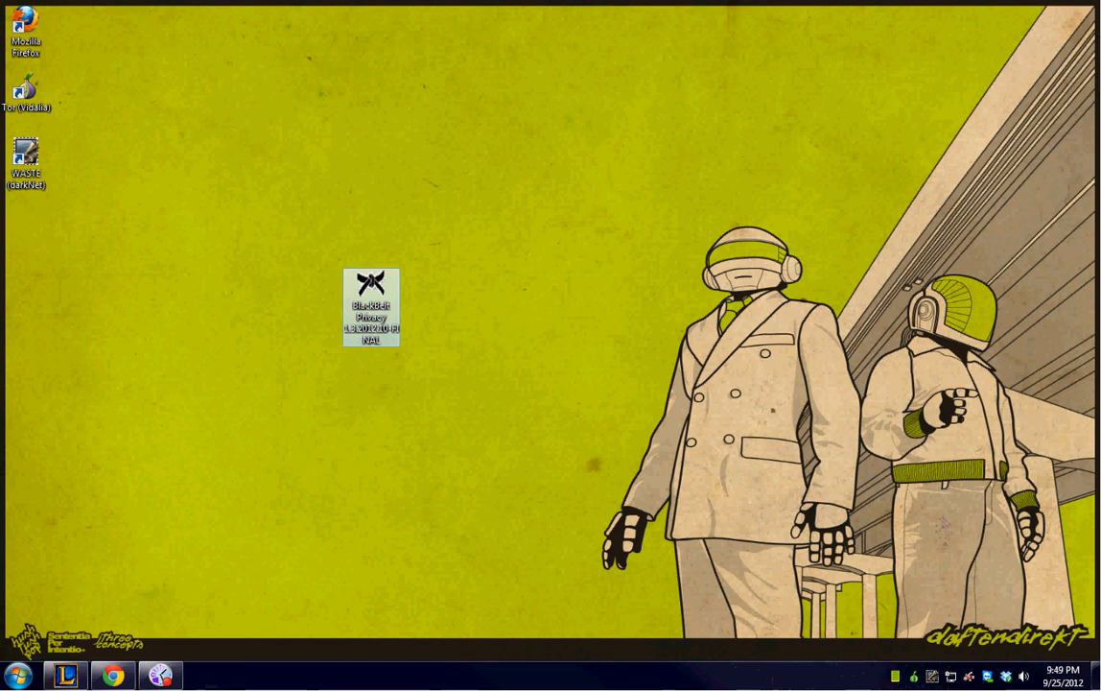